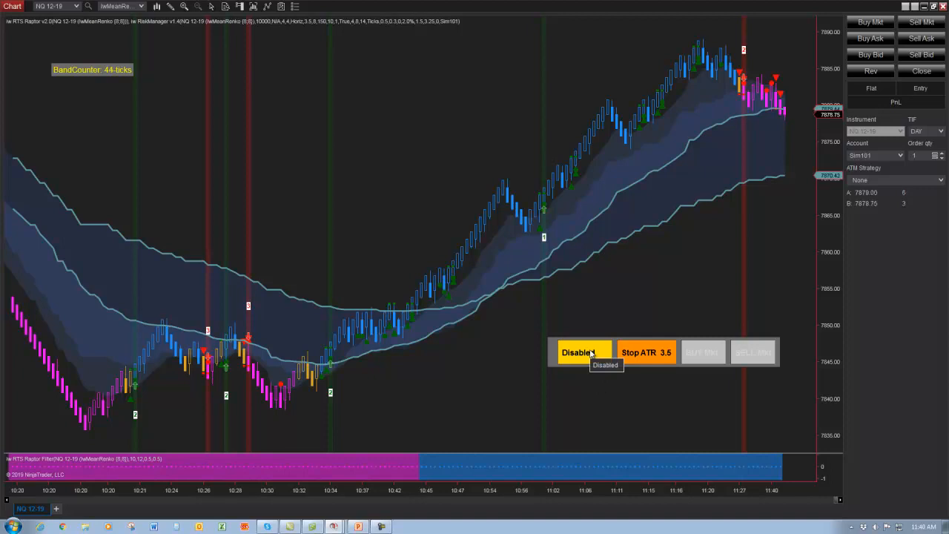
Enable the on-chart RiskManager, then step risk down to 1.4% ($140) and the stop to 3.1 ATR.
left_click(581, 352)
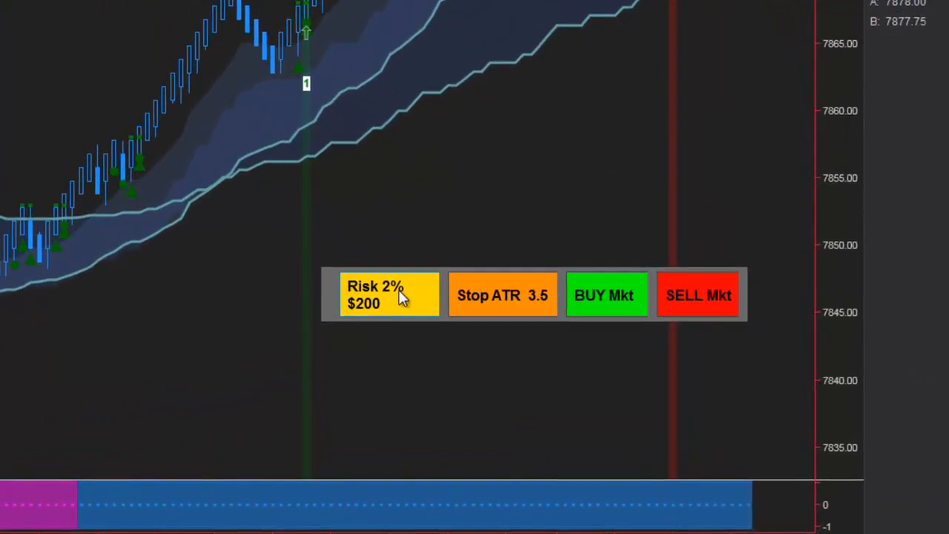
left_click(389, 294)
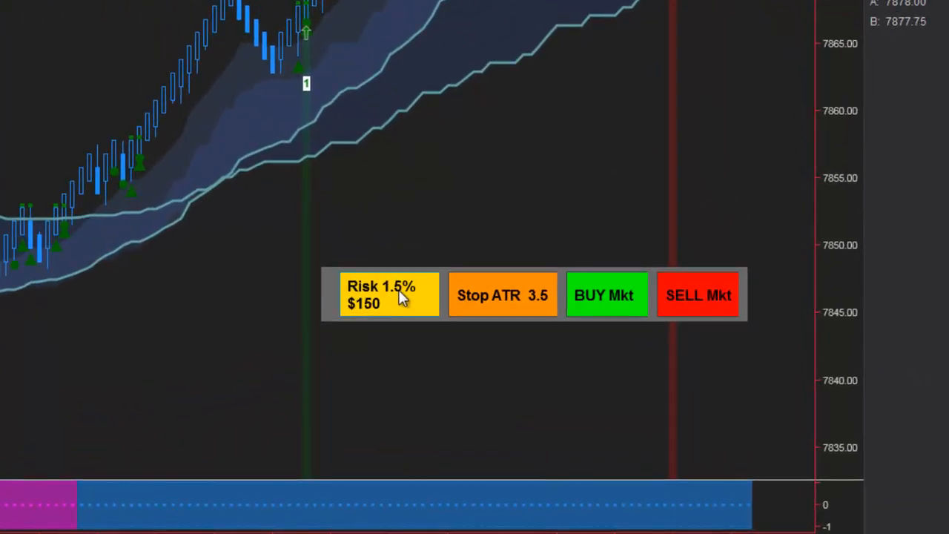
left_click(503, 294)
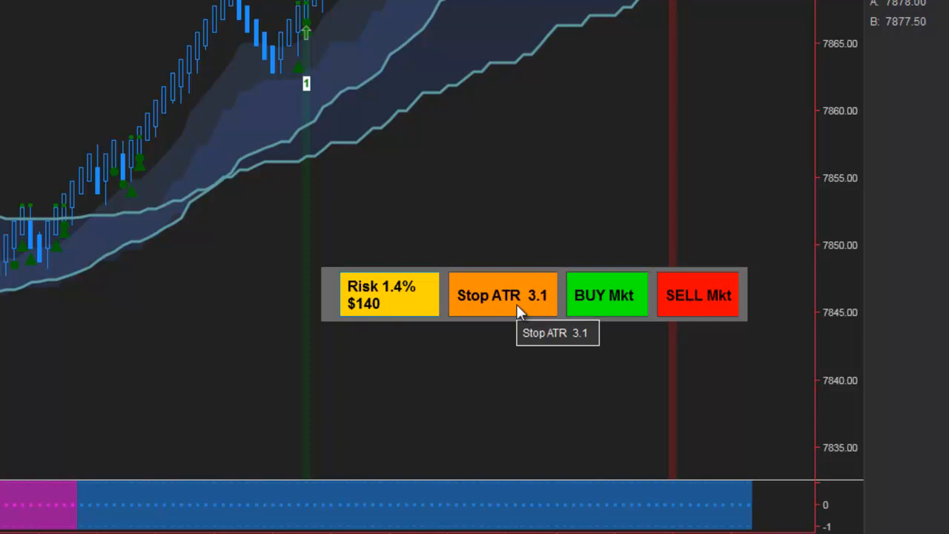
left_click(502, 295)
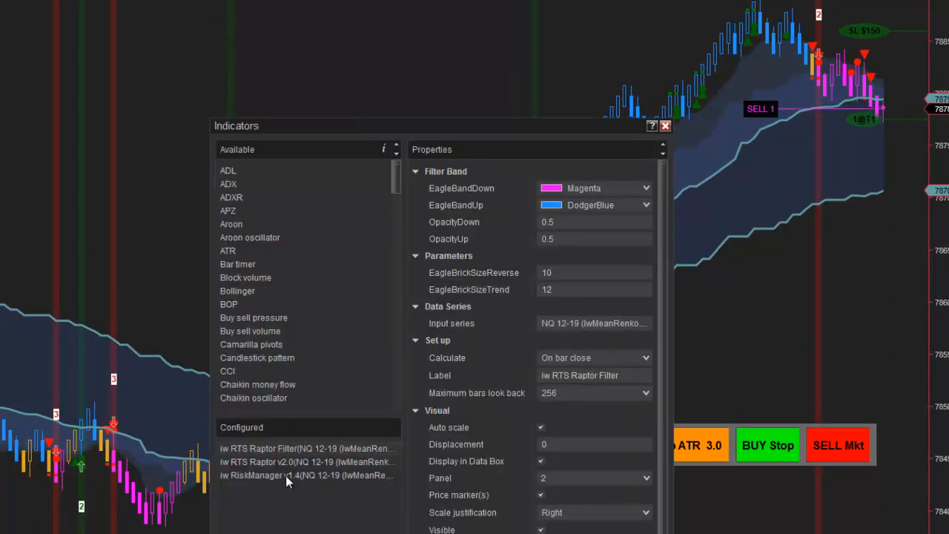
Select iw RiskManager v1.4 in the Configured indicators list to show its properties.
left_click(306, 475)
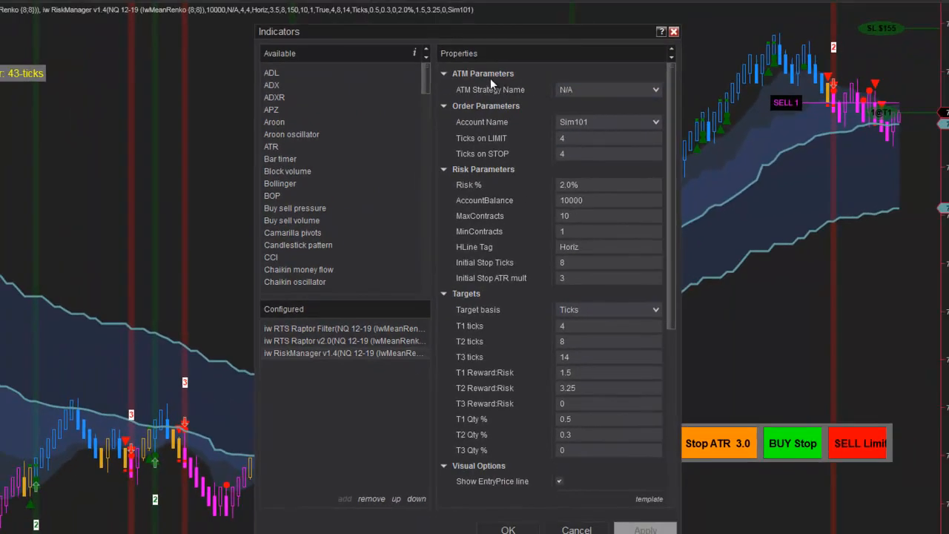
mouse_move(497, 118)
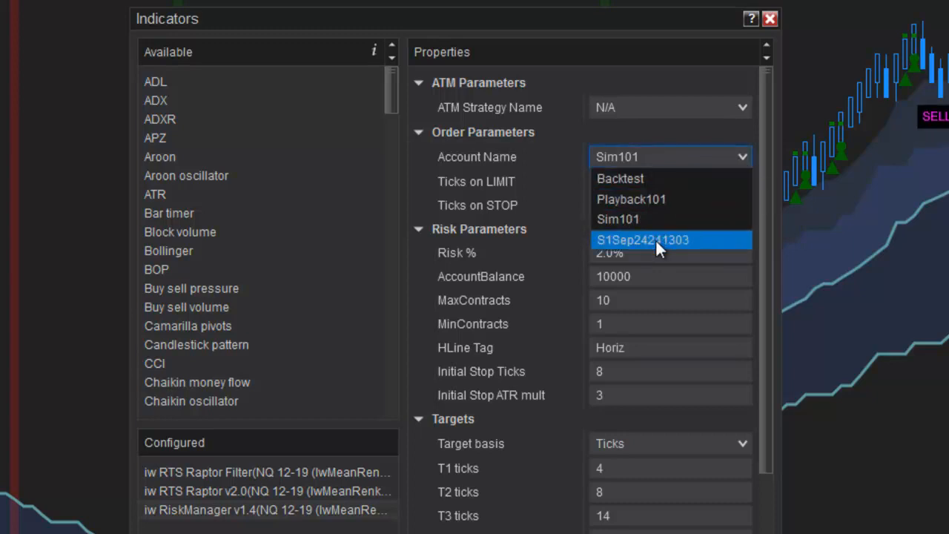
left_click(643, 240)
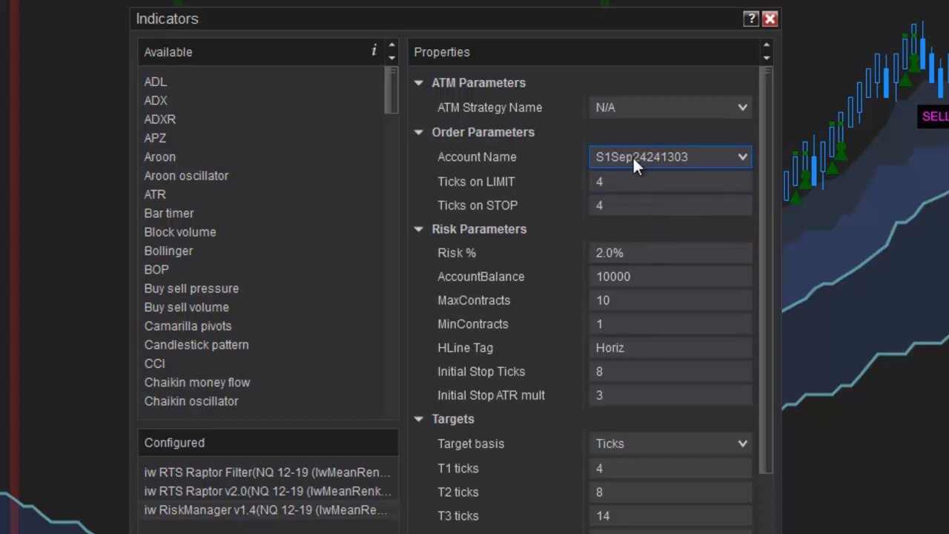
mouse_move(708, 156)
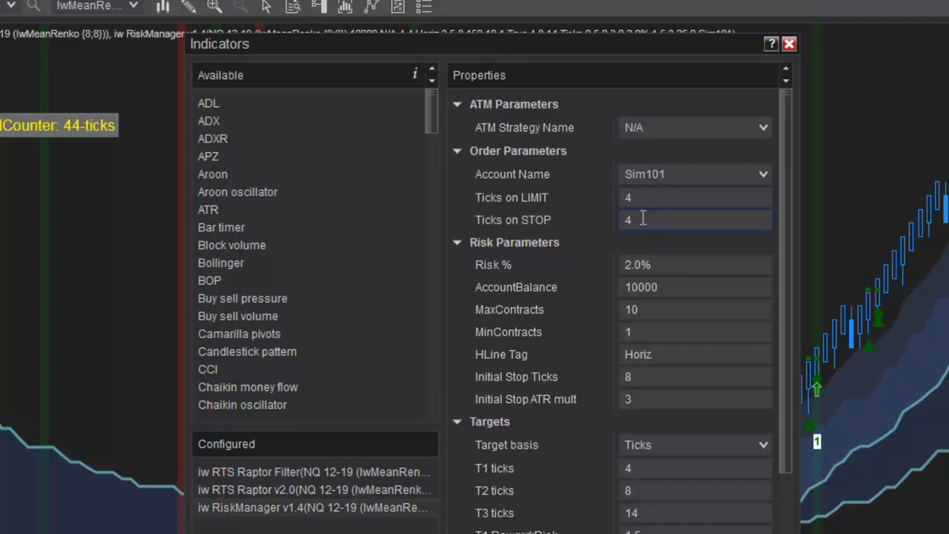
mouse_move(519, 441)
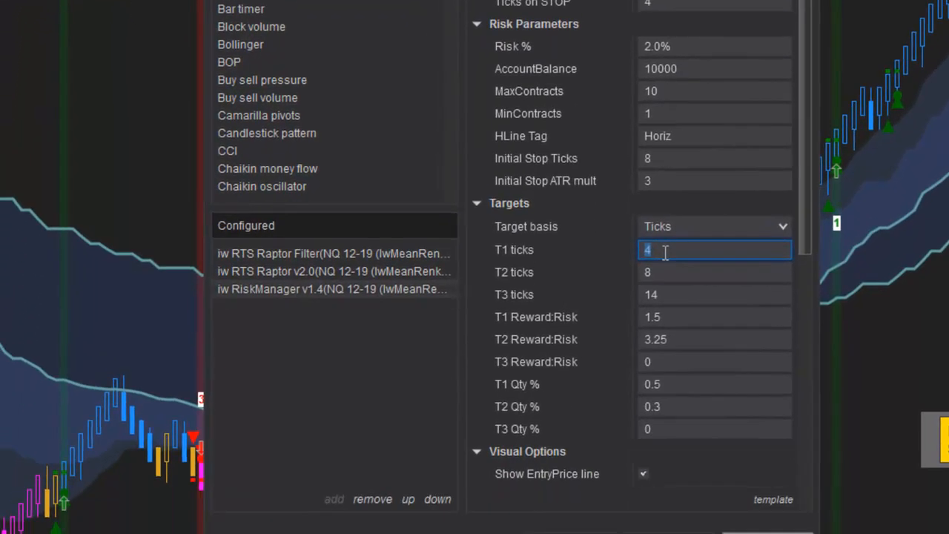
Enter 20, 50 and 60 ticks for the T1, T2 and T3 targets.
type("20")
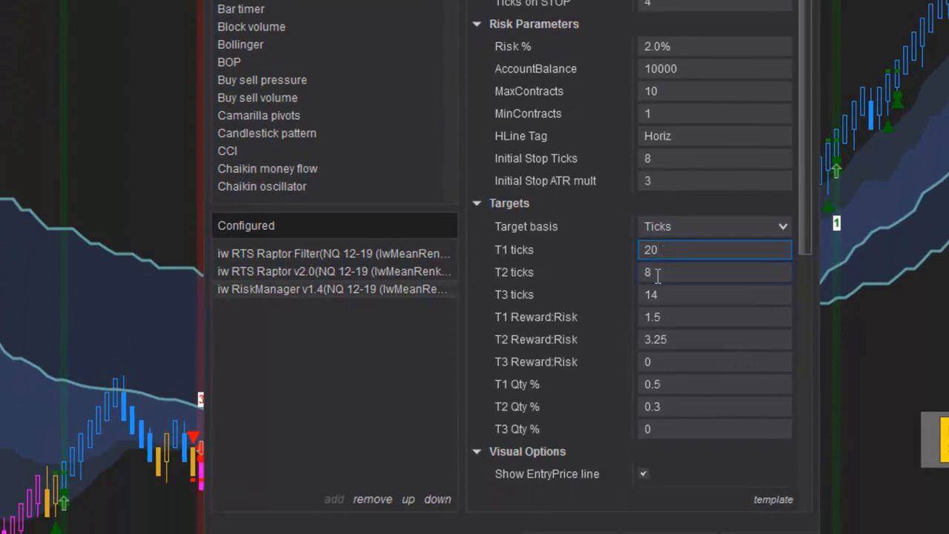
left_click(714, 272)
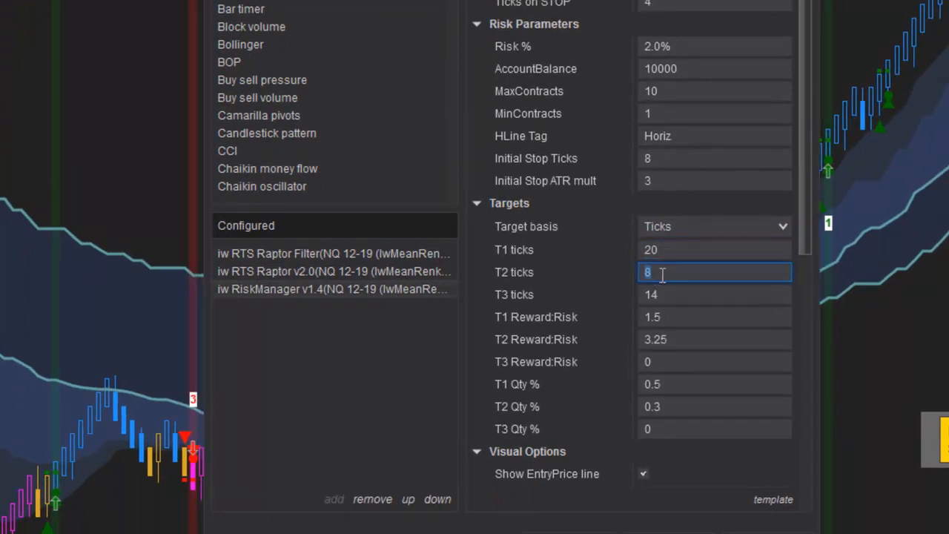
type("50")
left_click(715, 295)
type("6")
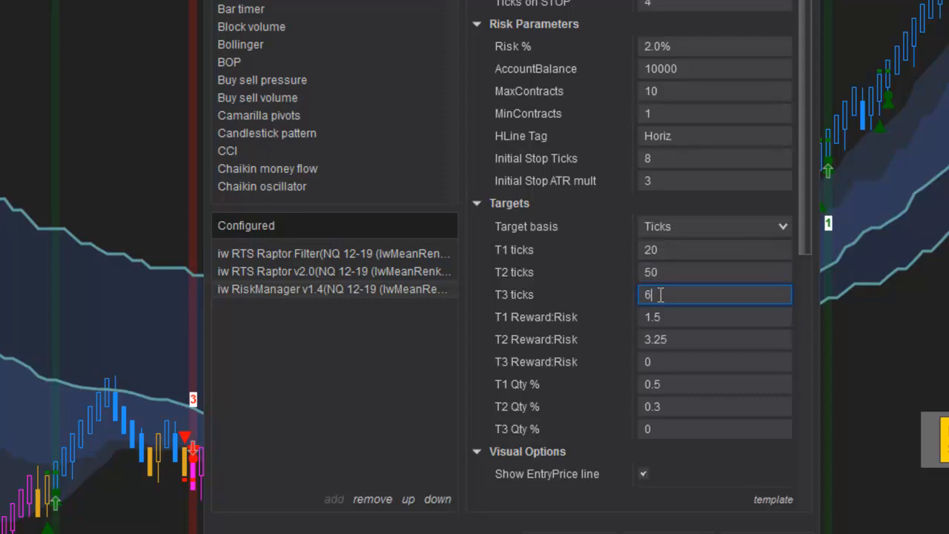
type("0")
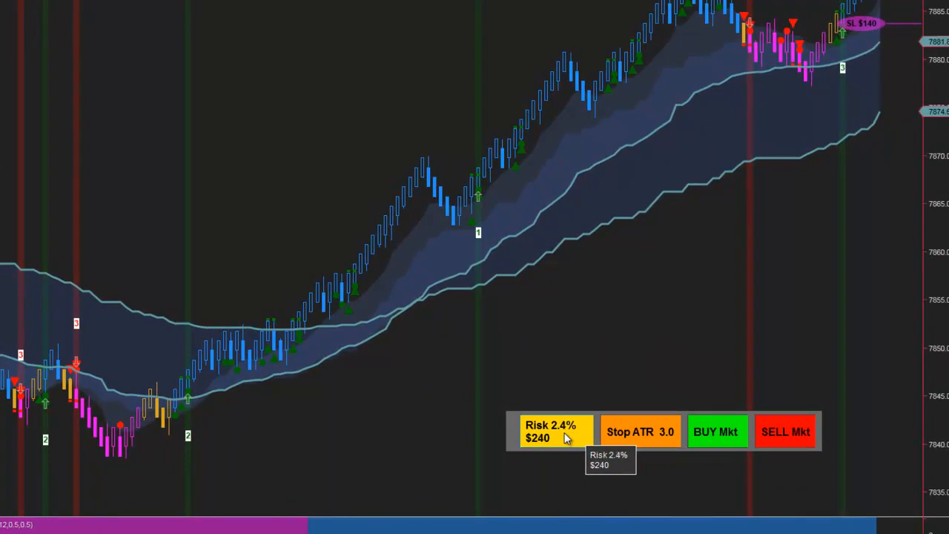
Raise the on-chart Risk button setting to 3% ($300).
left_click(551, 432)
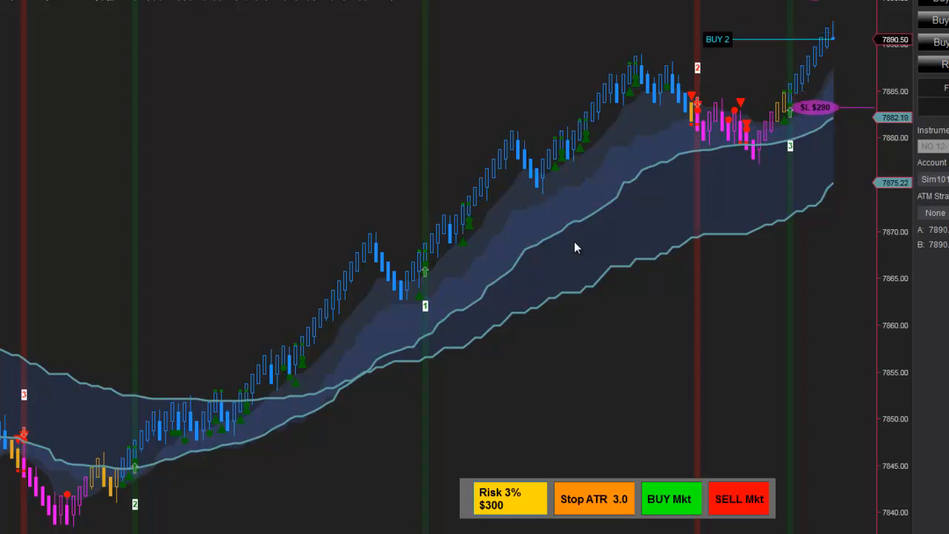
mouse_move(670, 498)
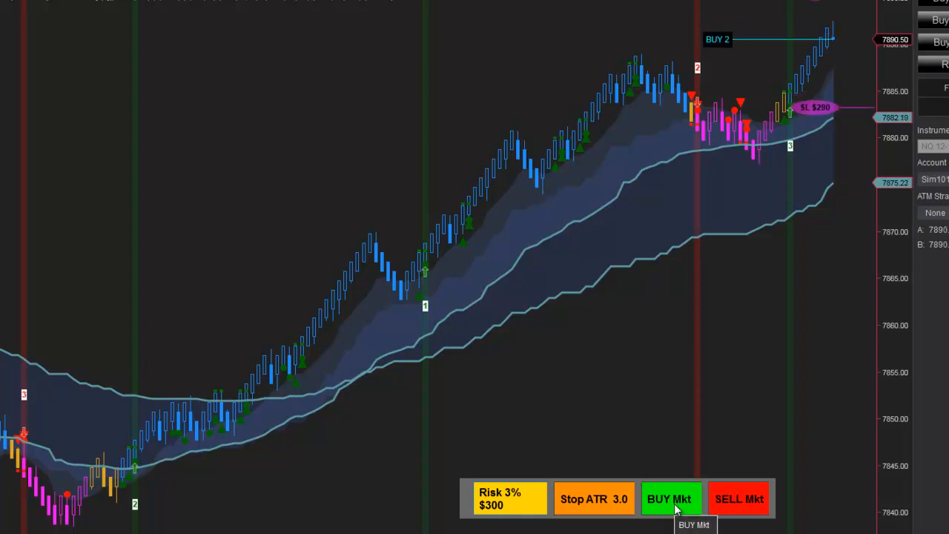
Switch to BUY Limit and submit a 2-contract buy limit at 7890.25 with a 7883.00 stop.
left_click(670, 498)
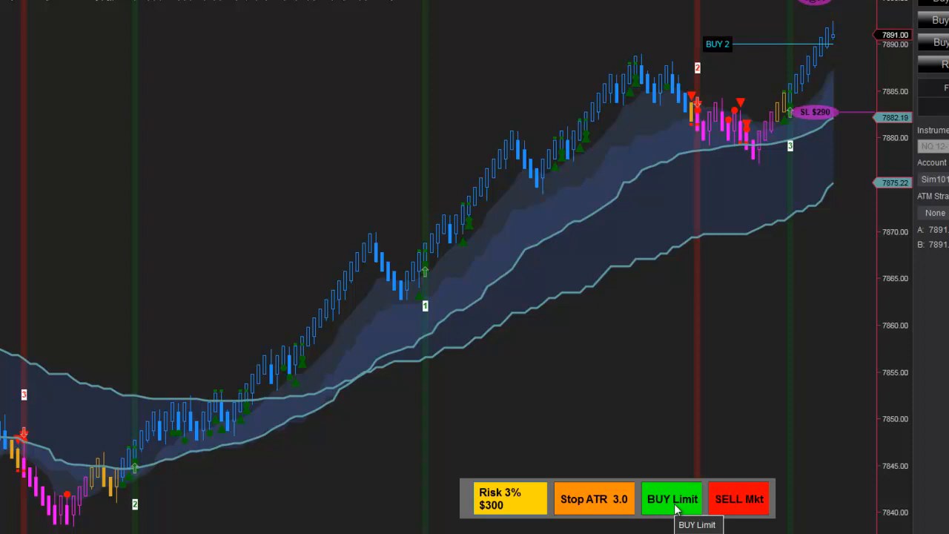
left_click(672, 498)
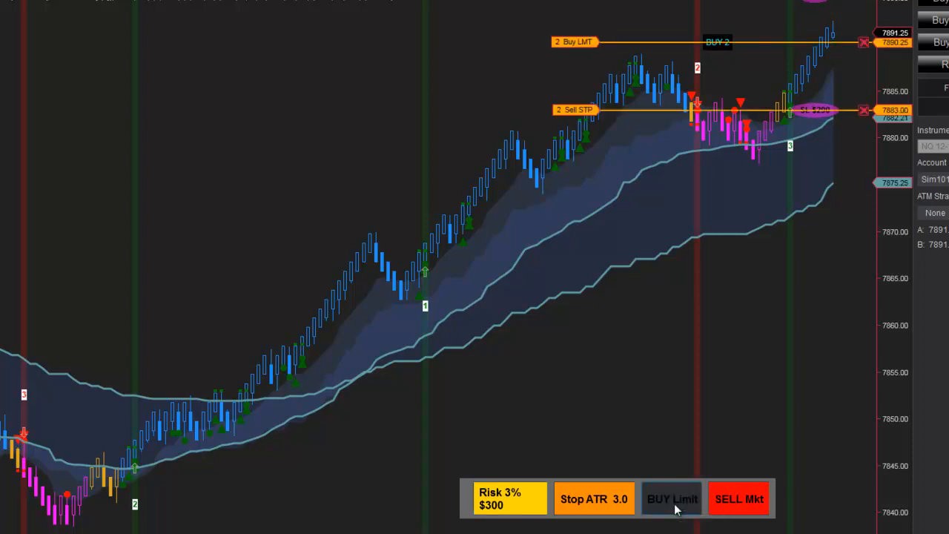
left_click(672, 498)
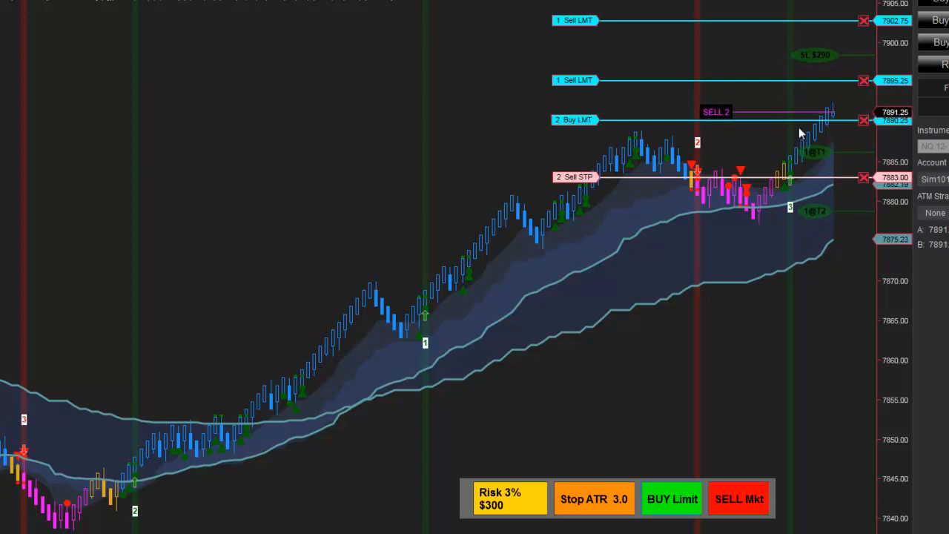
mouse_move(838, 112)
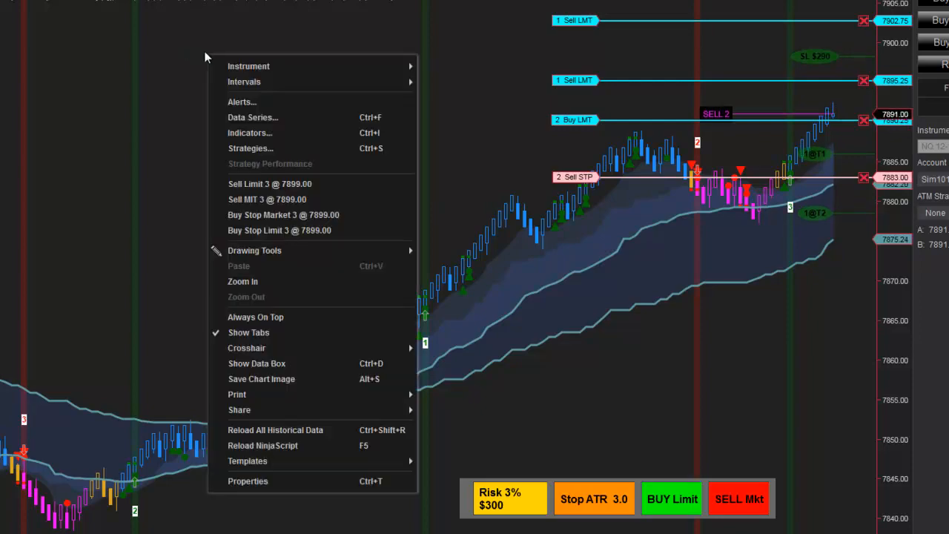
Reopen the iw RiskManager indicator settings and edit the Risk % field.
left_click(252, 141)
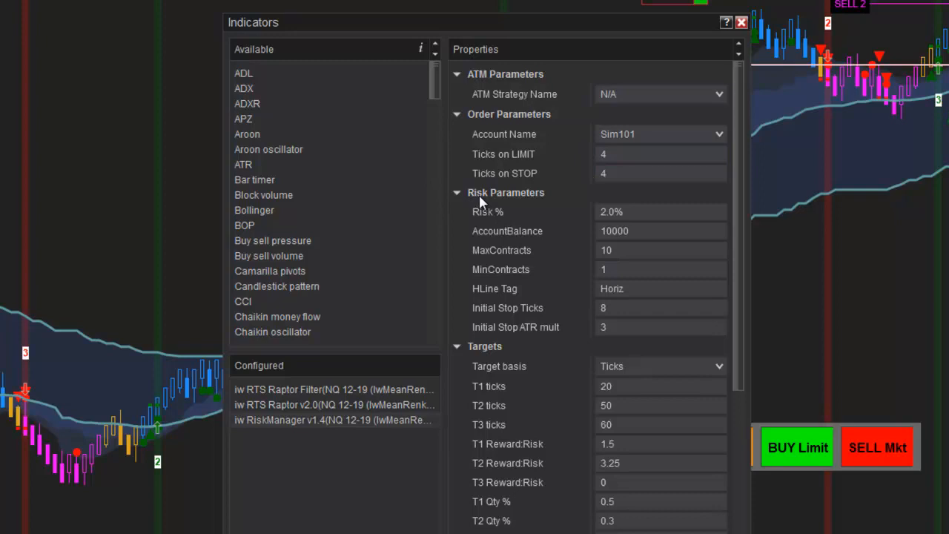
mouse_move(504, 219)
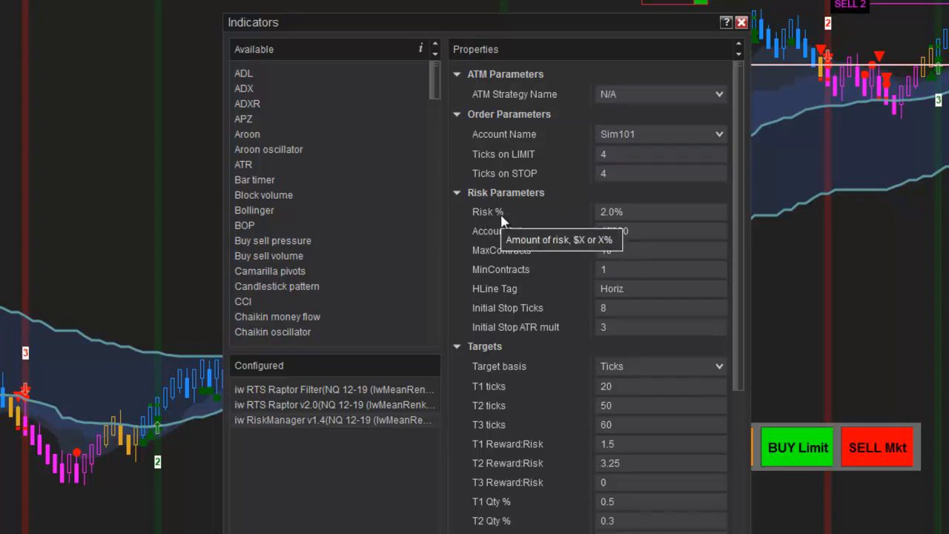
left_click(660, 211)
type("2.5")
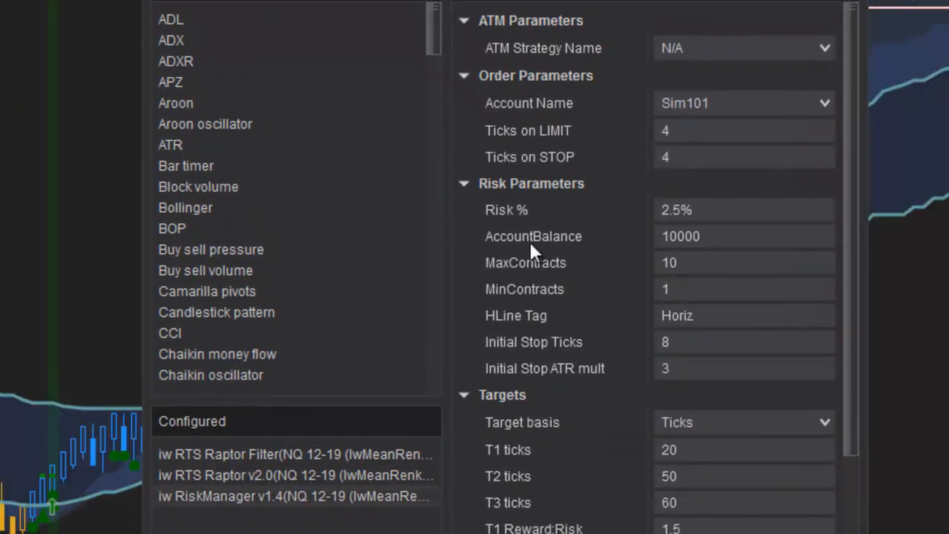
mouse_move(627, 253)
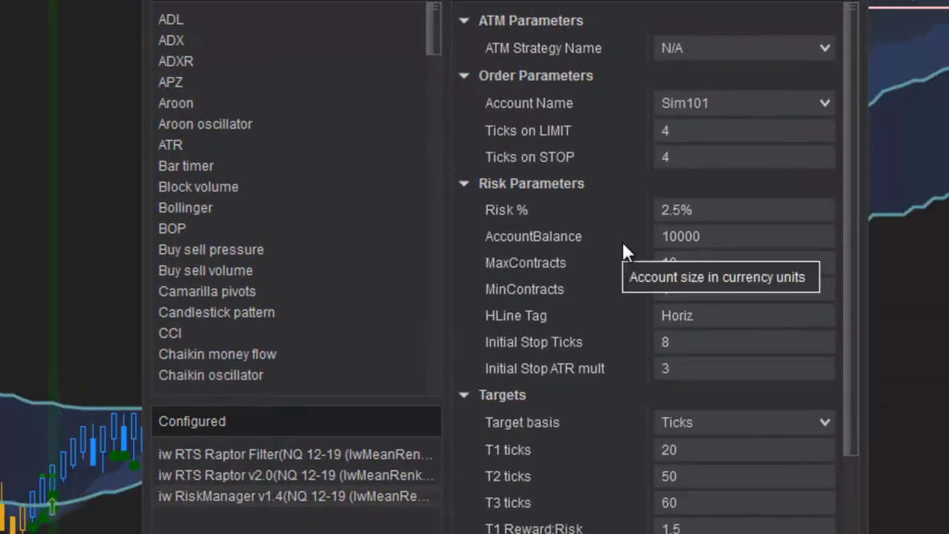
Enter 50000 as the AccountBalance and scroll down the properties list.
left_click(742, 236)
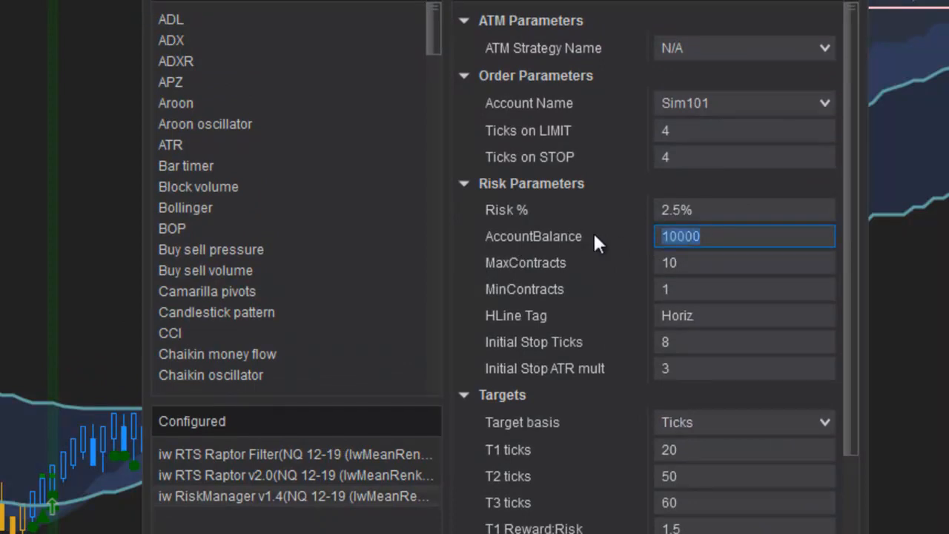
type("500")
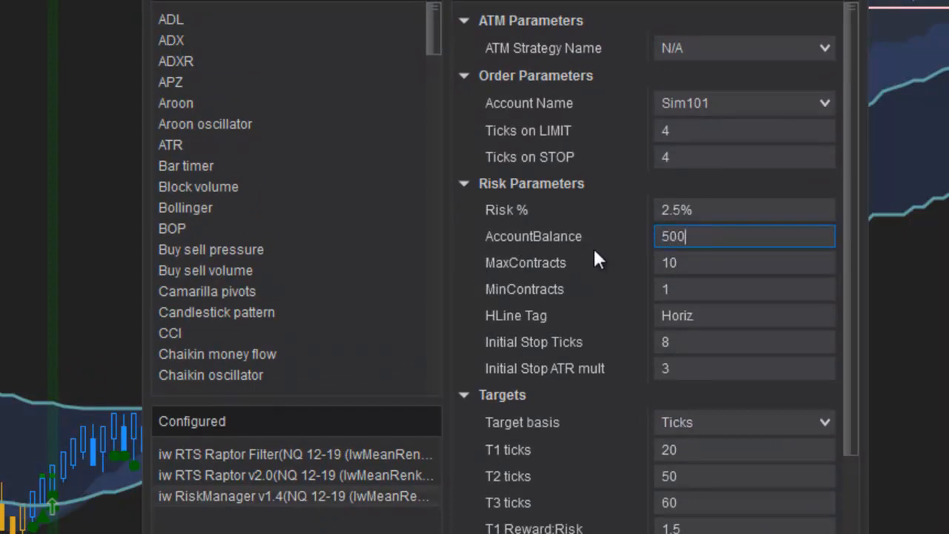
type("00")
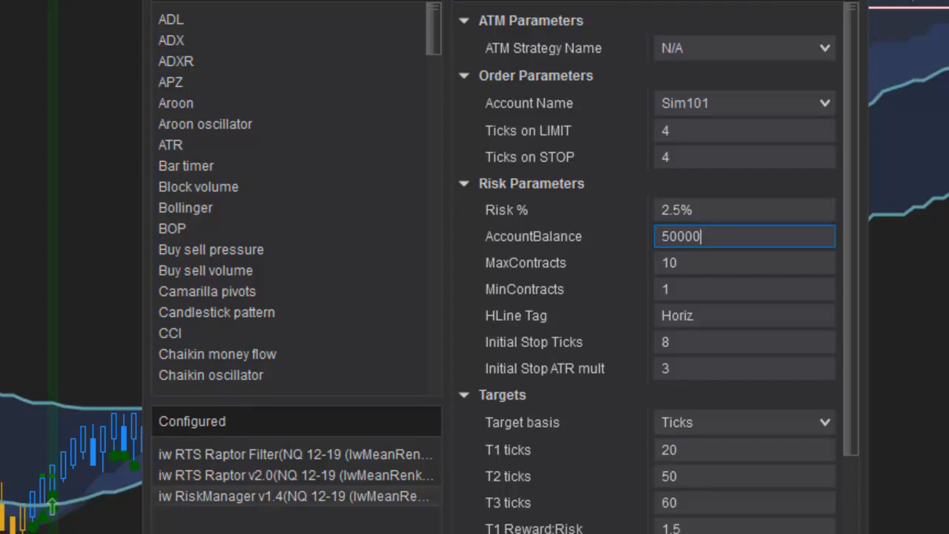
scroll("down", 3)
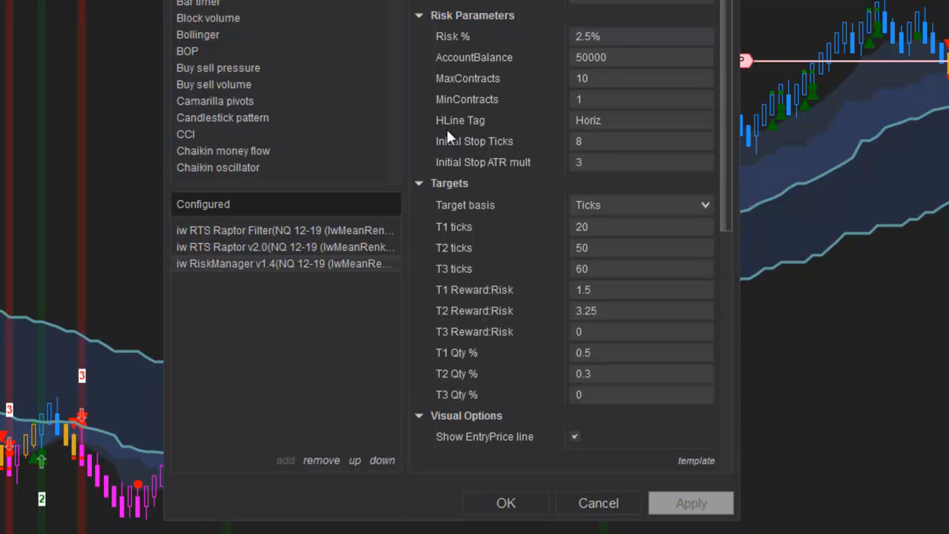
mouse_move(474, 141)
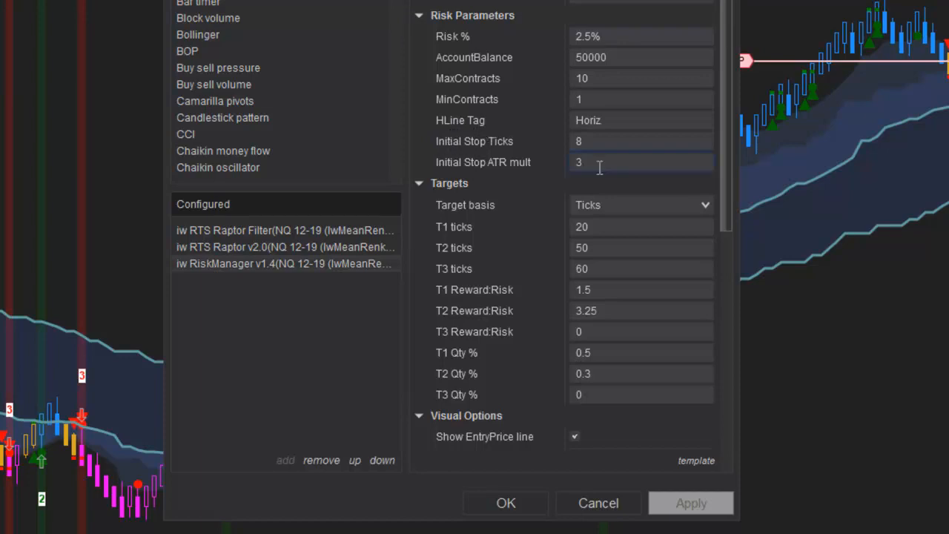
mouse_move(504, 170)
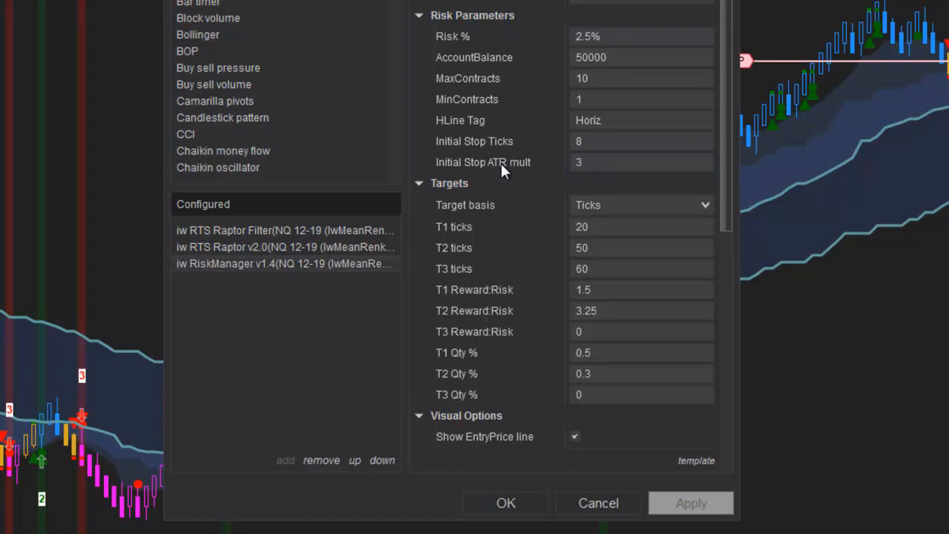
Set Initial Stop ATR mult to 3.5 and Initial Stop Ticks to 20, and apply.
left_click(642, 162)
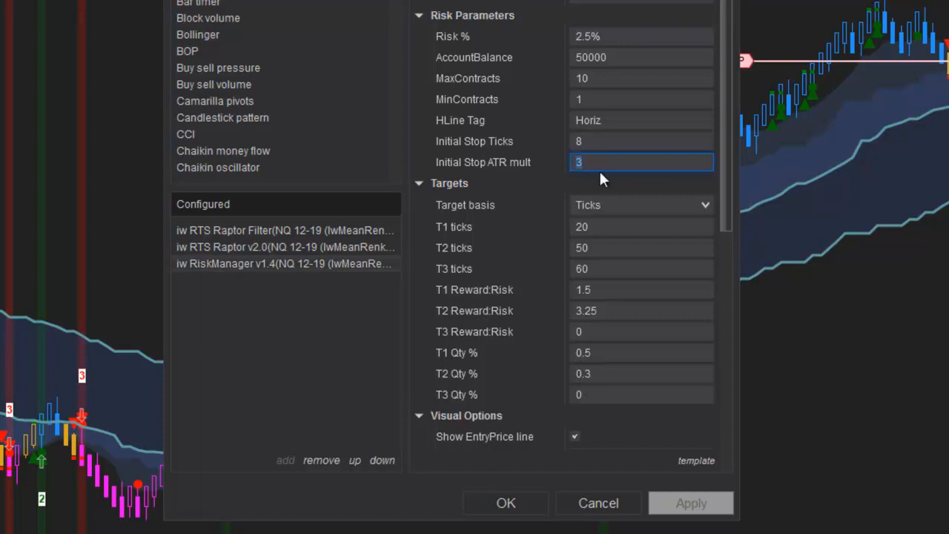
type(".5")
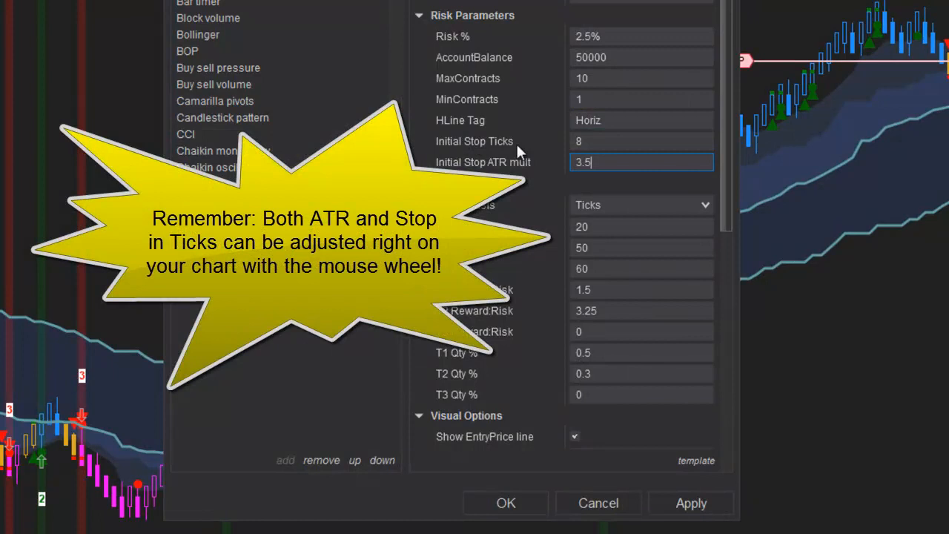
mouse_move(531, 189)
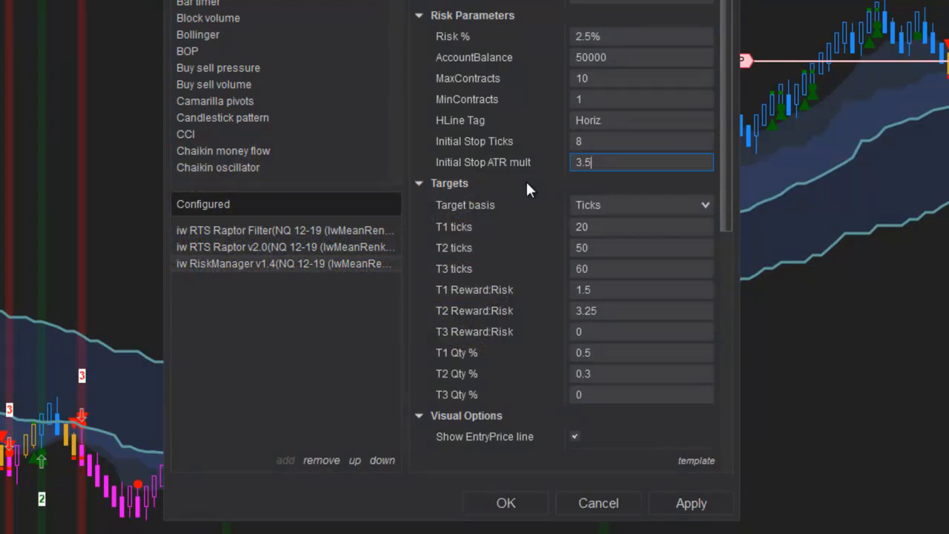
left_click(641, 141)
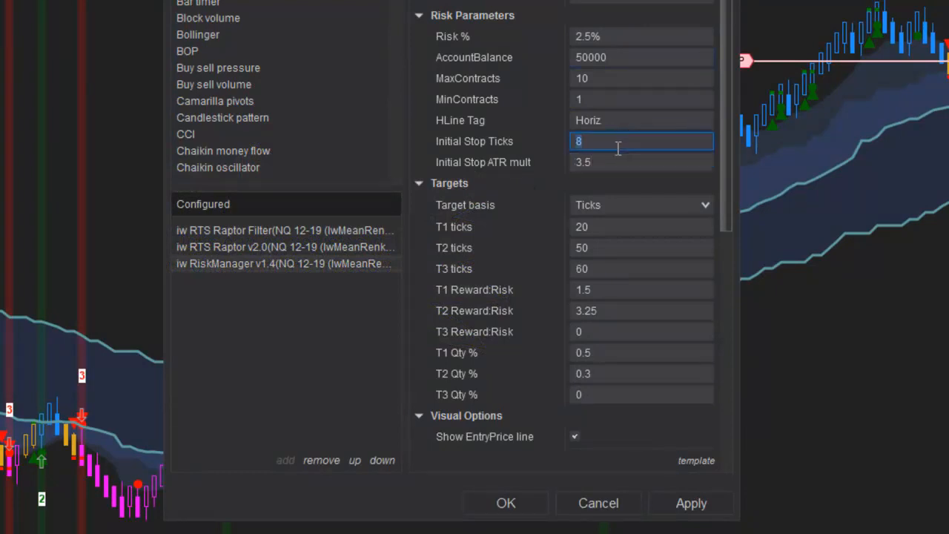
type("20")
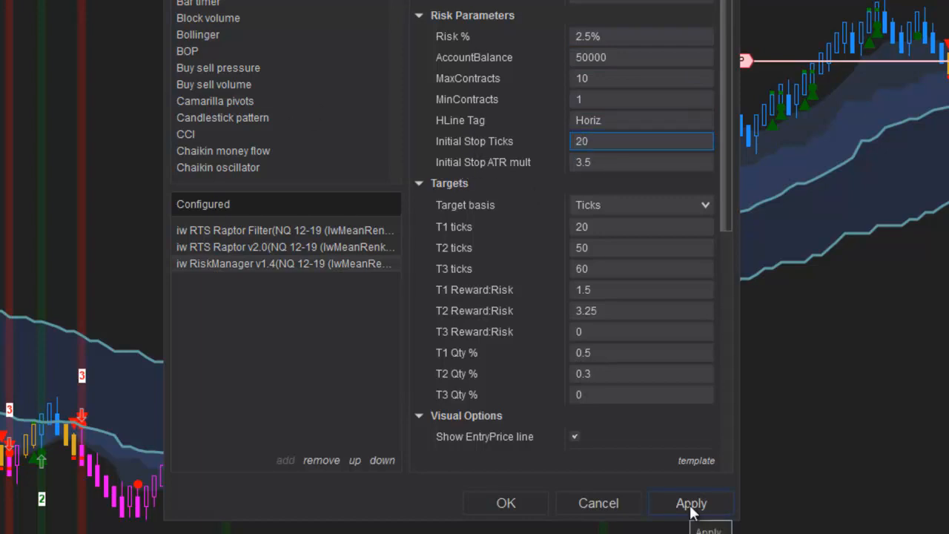
left_click(690, 502)
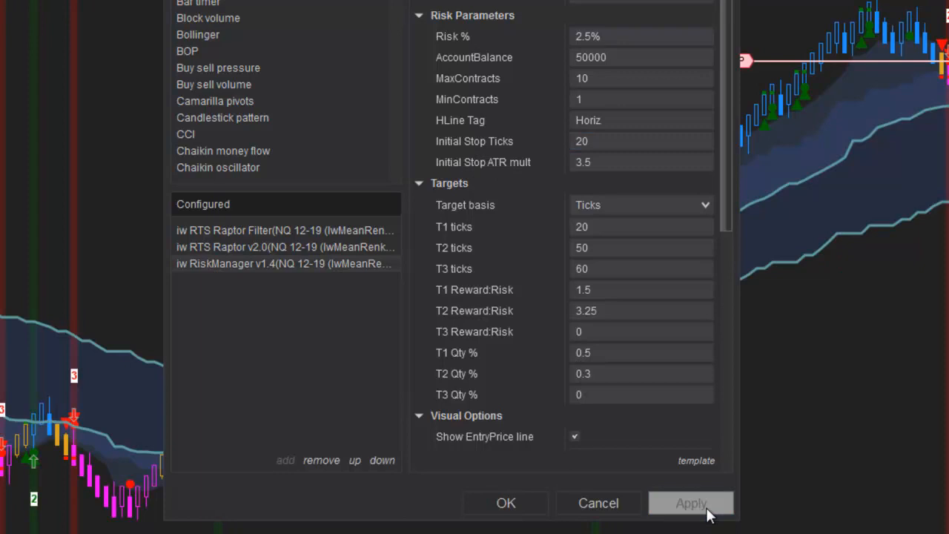
mouse_move(501, 425)
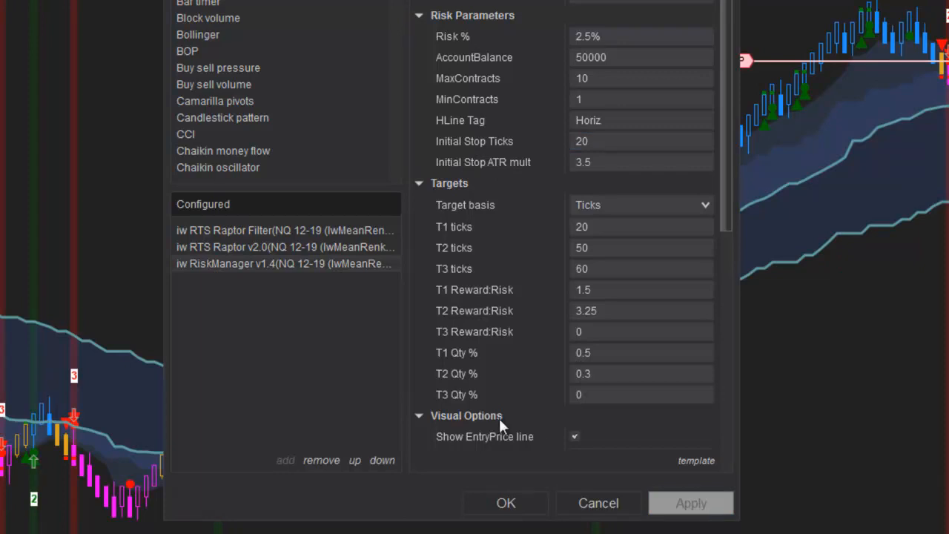
mouse_move(456, 285)
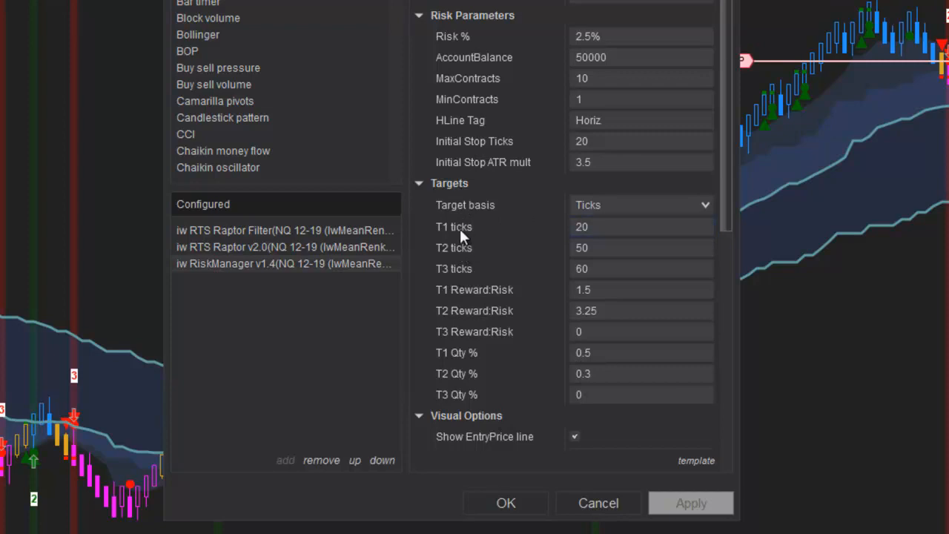
mouse_move(456, 275)
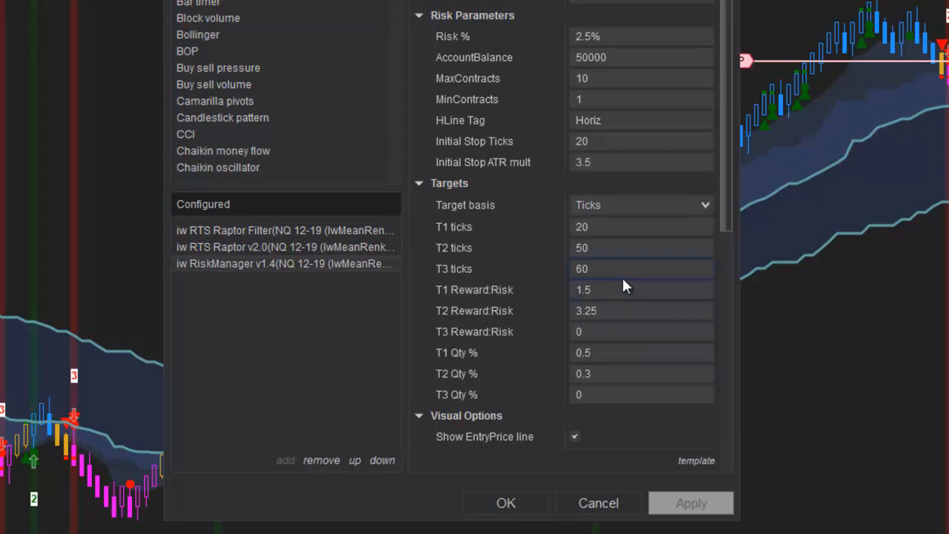
Change the target basis from Ticks to RiskMultiple and apply.
left_click(611, 268)
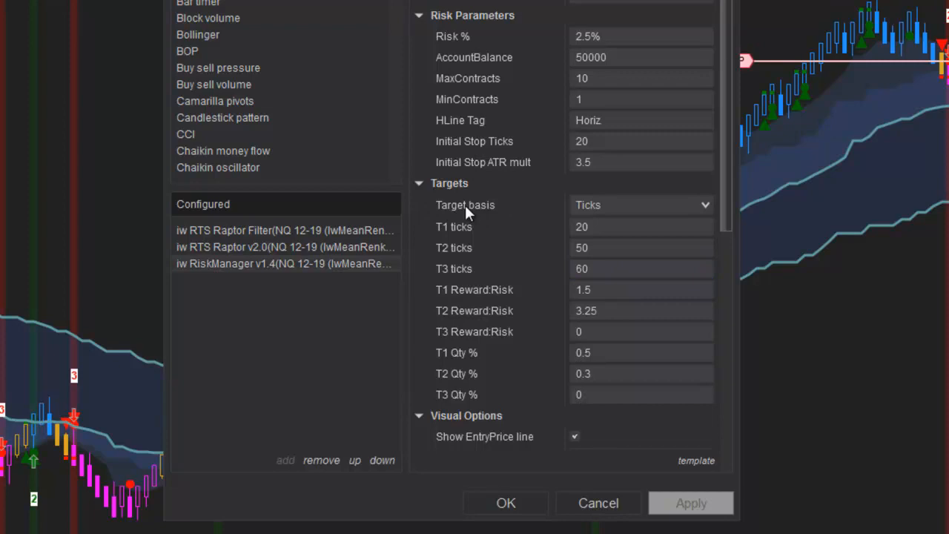
mouse_move(465, 205)
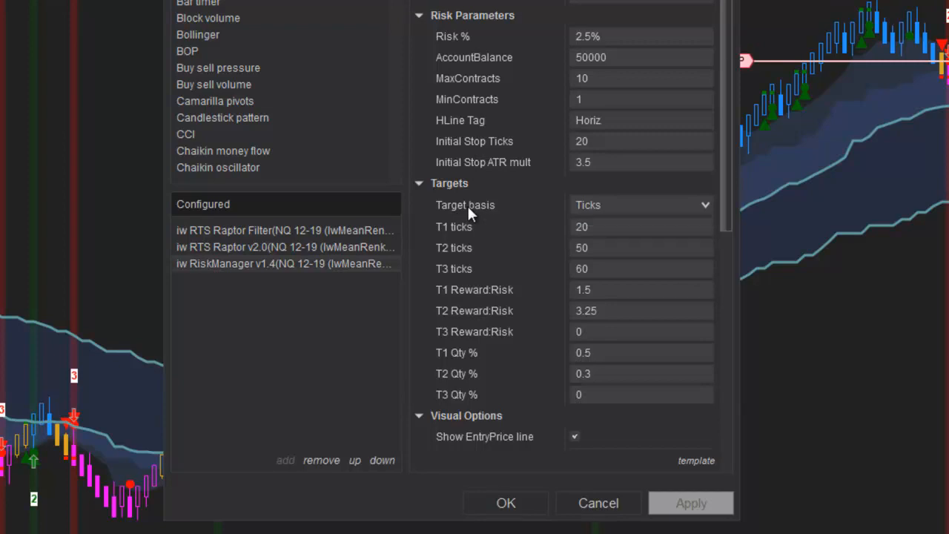
mouse_move(465, 205)
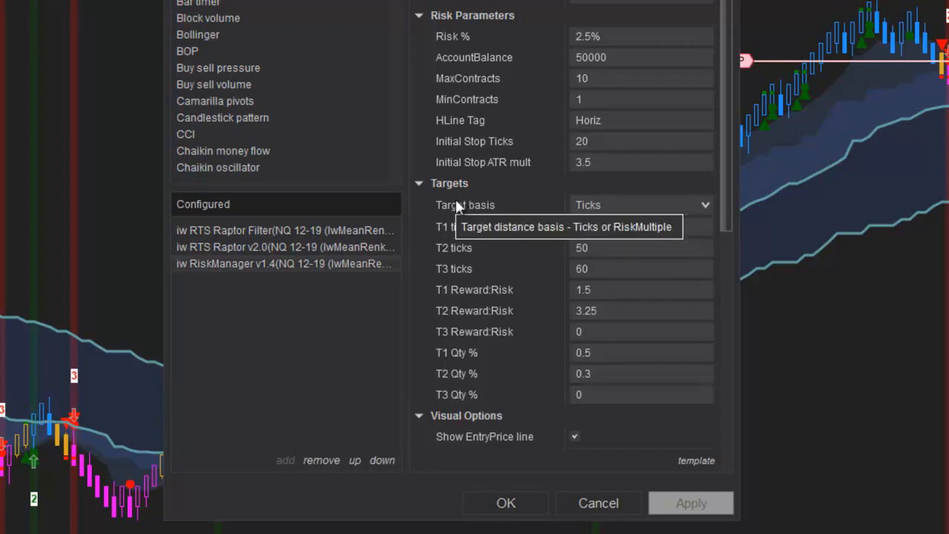
mouse_move(573, 227)
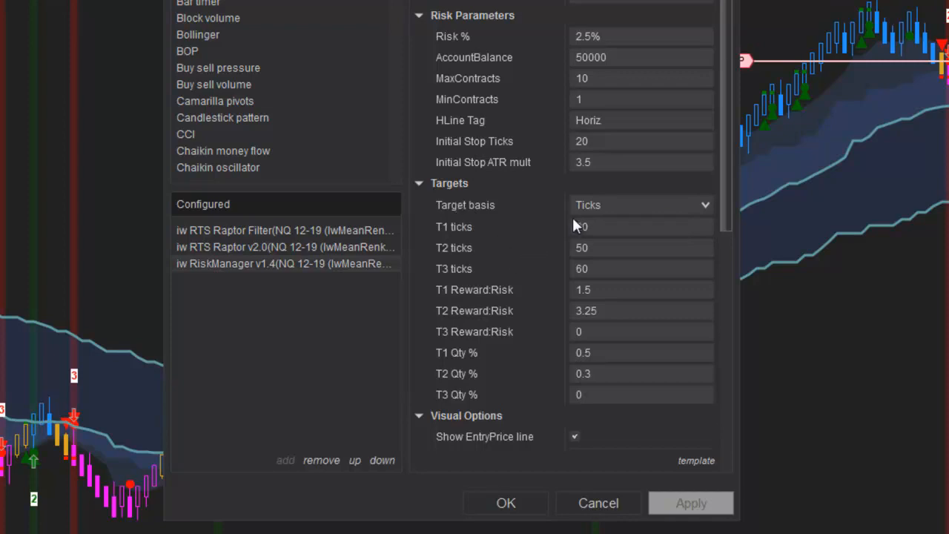
left_click(642, 204)
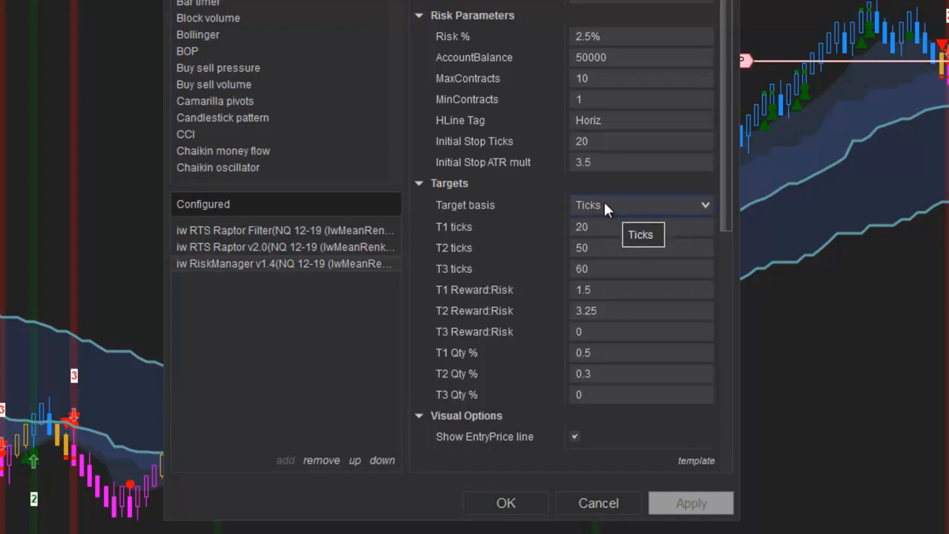
left_click(641, 227)
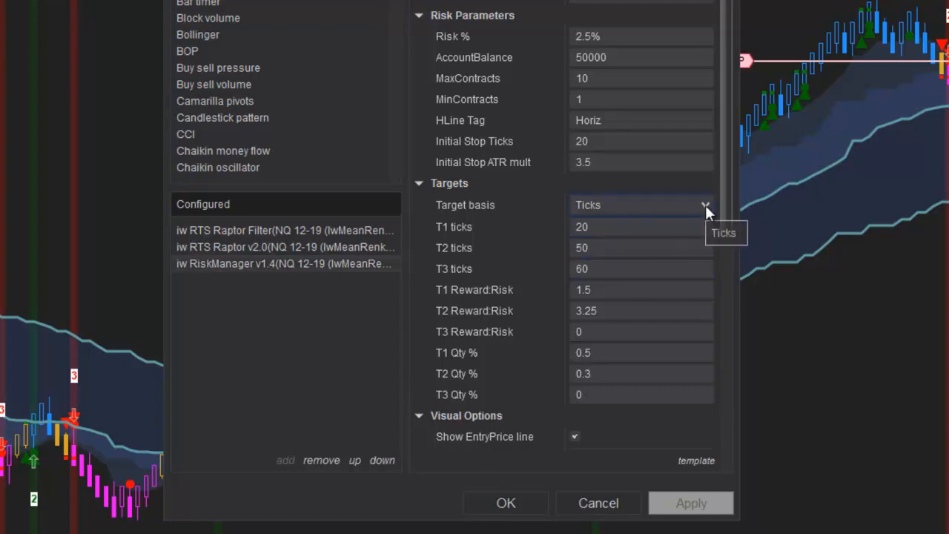
left_click(705, 205)
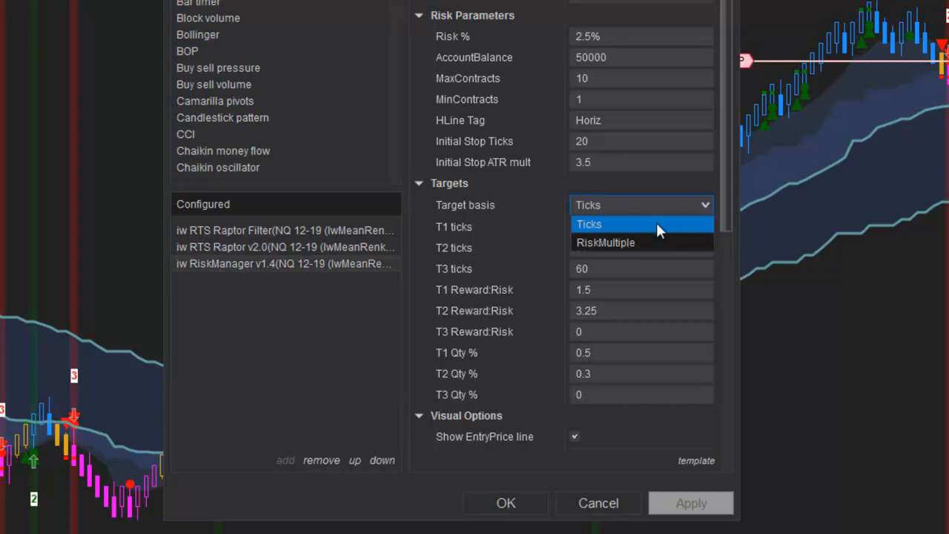
mouse_move(623, 242)
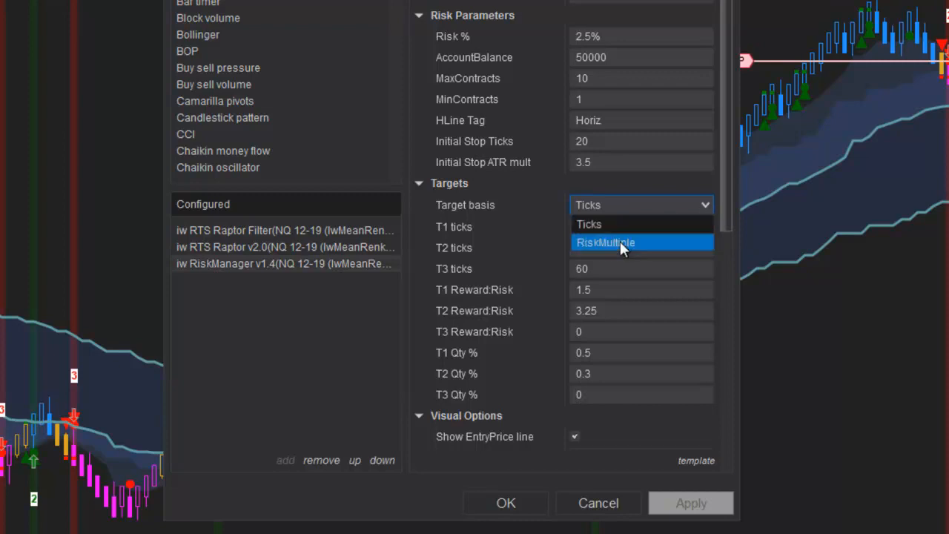
left_click(605, 242)
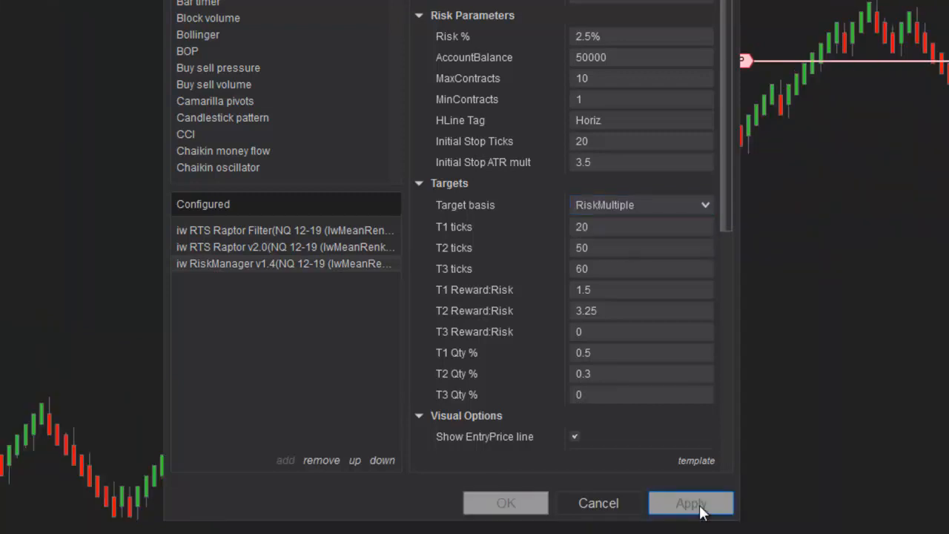
left_click(690, 503)
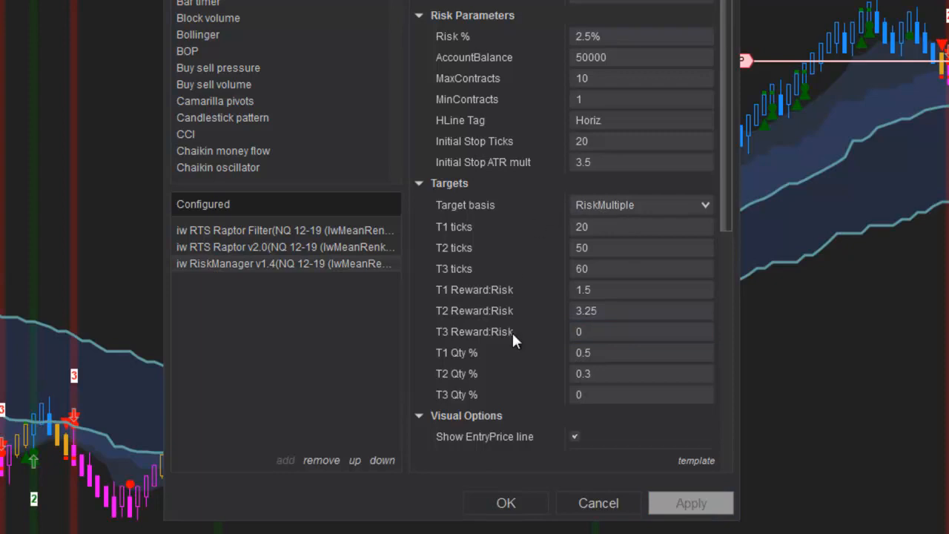
mouse_move(503, 303)
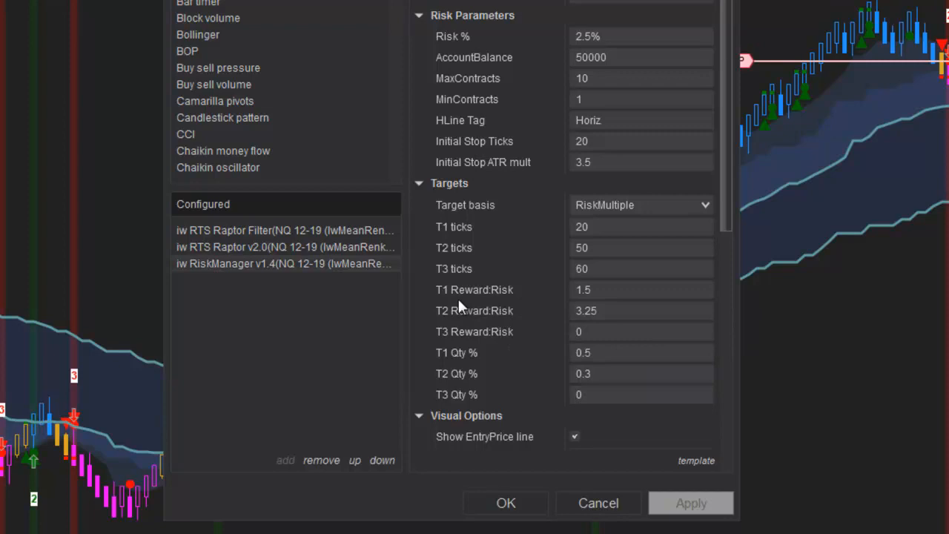
mouse_move(498, 307)
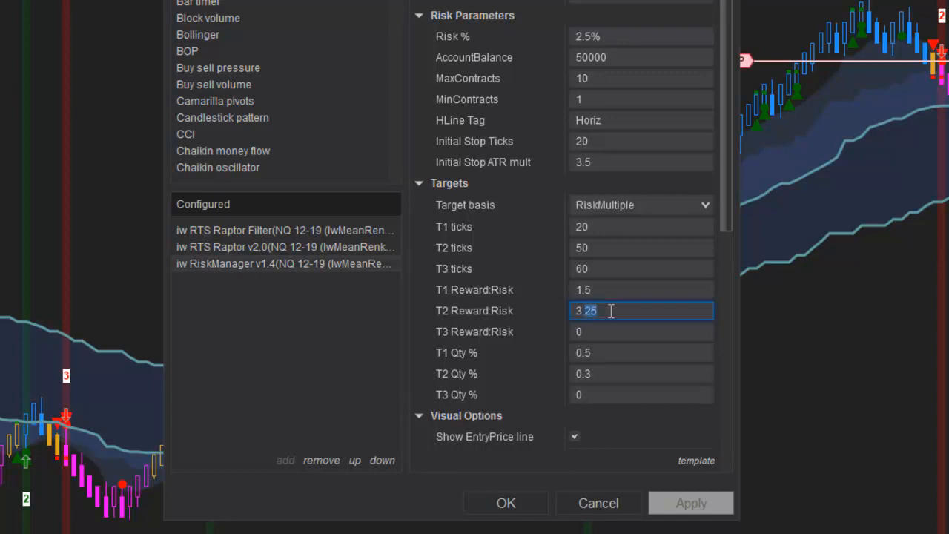
Enter 2.5 for T2 Reward:Risk and 3.5 for T3 Reward:Risk, then apply.
type("2.")
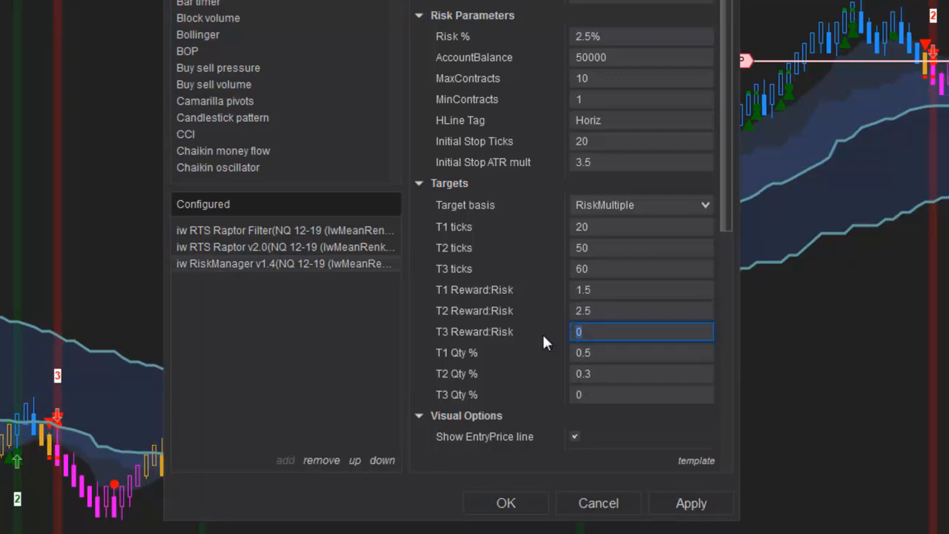
type("3.5")
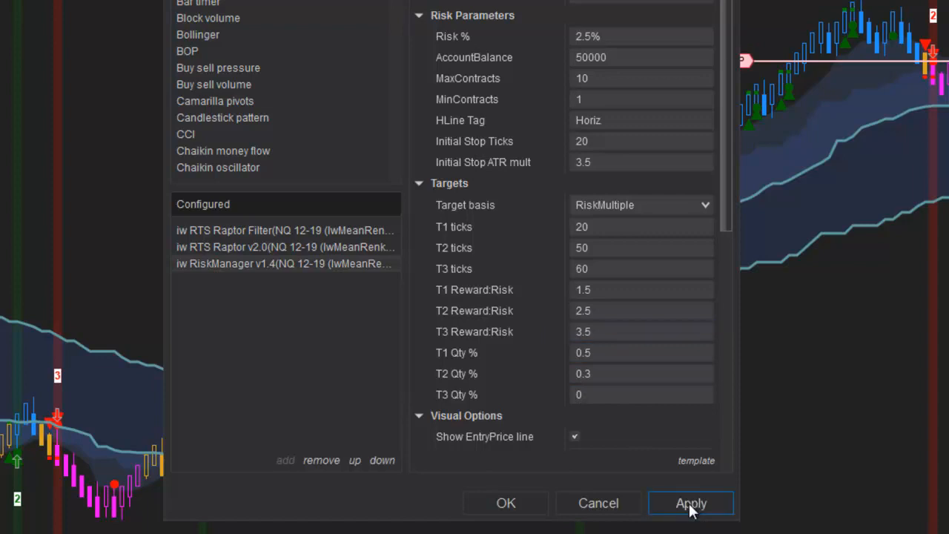
left_click(691, 503)
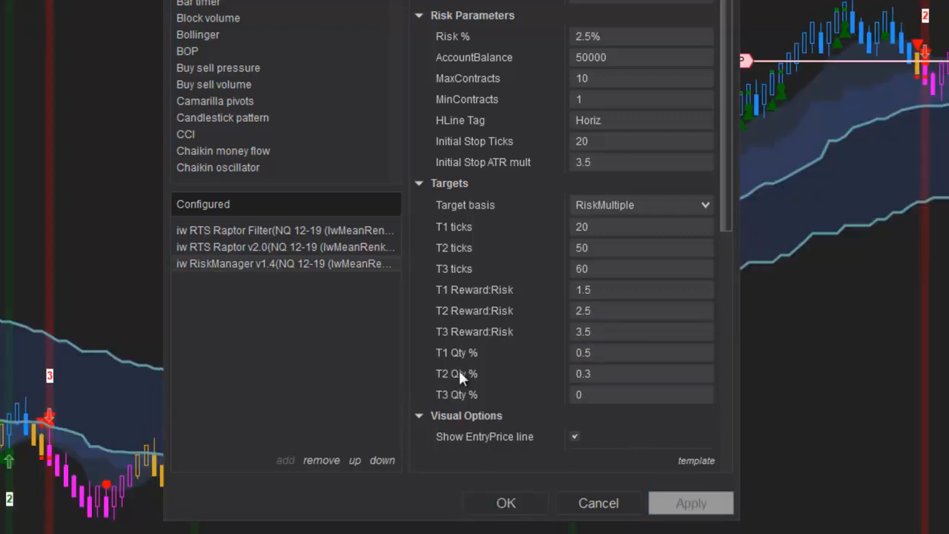
mouse_move(442, 393)
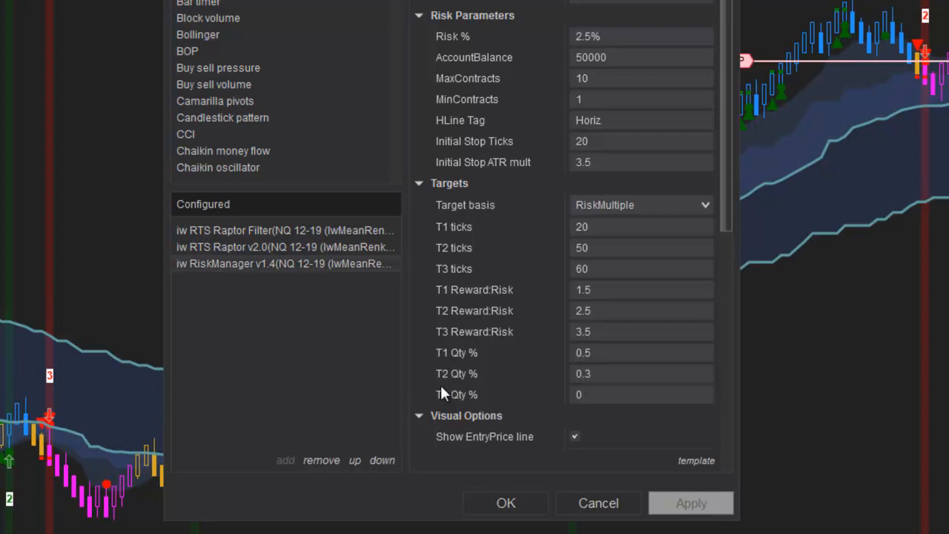
mouse_move(460, 406)
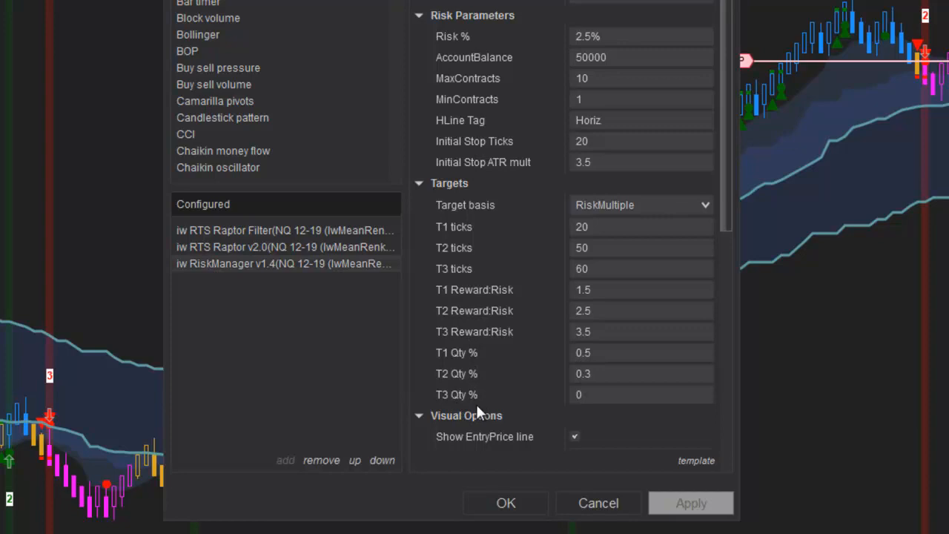
mouse_move(475, 362)
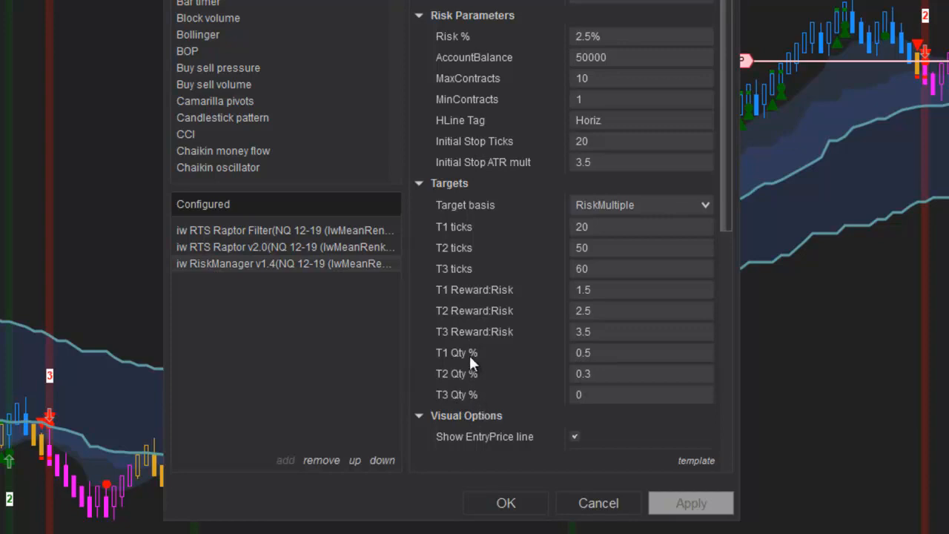
Set T1, T2 and T3 Qty % to 0.3 each and apply.
left_click(642, 352)
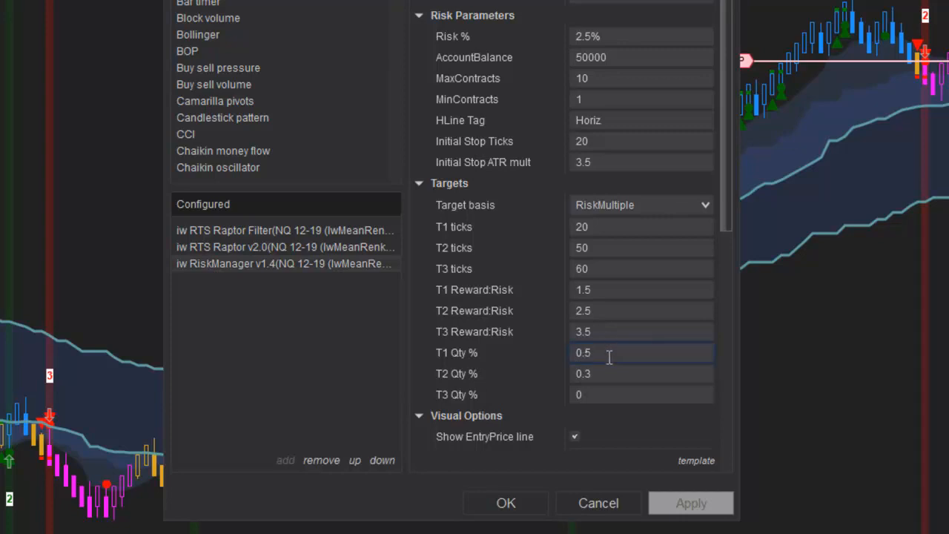
double_click(641, 352)
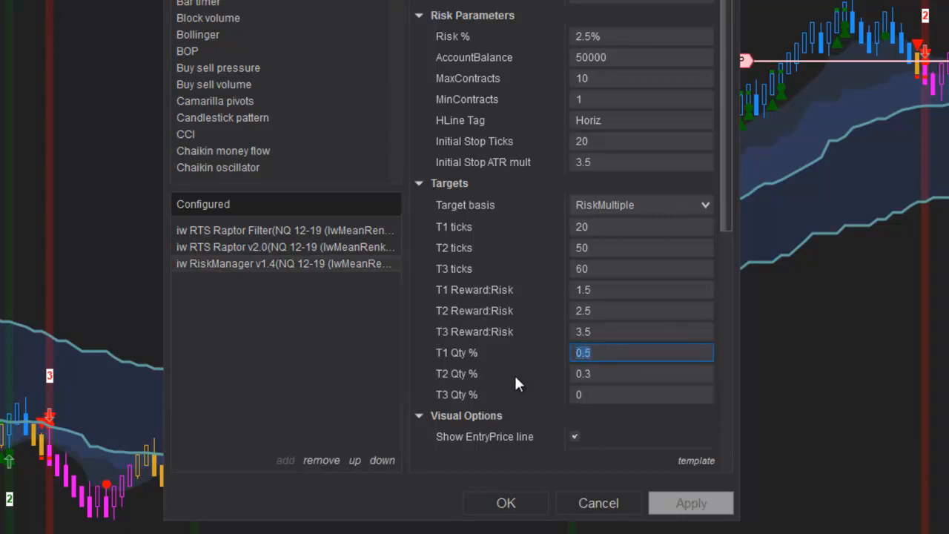
type("0.3")
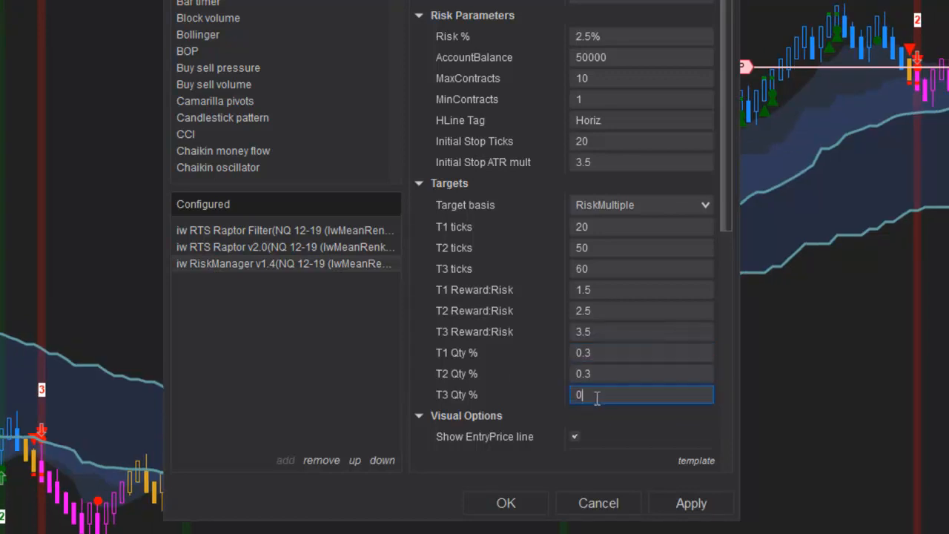
type(".3")
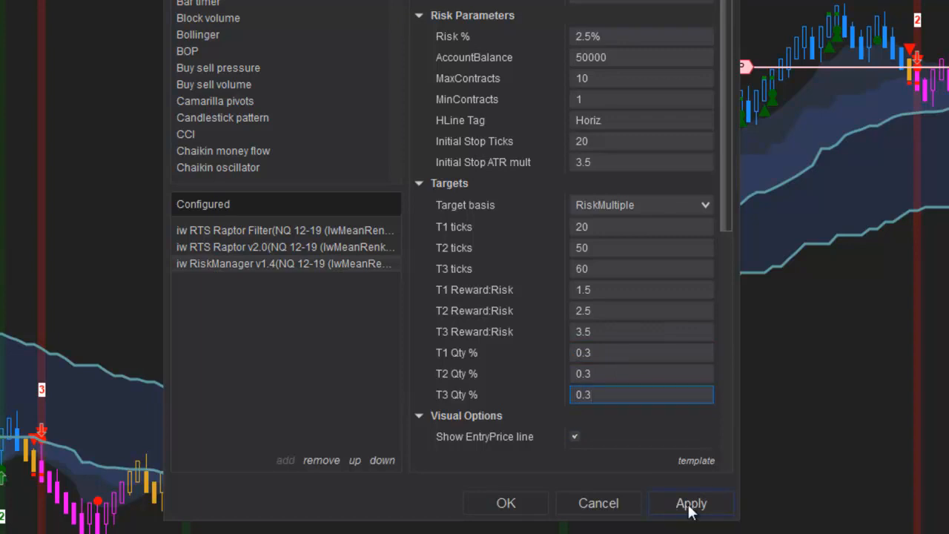
mouse_move(692, 503)
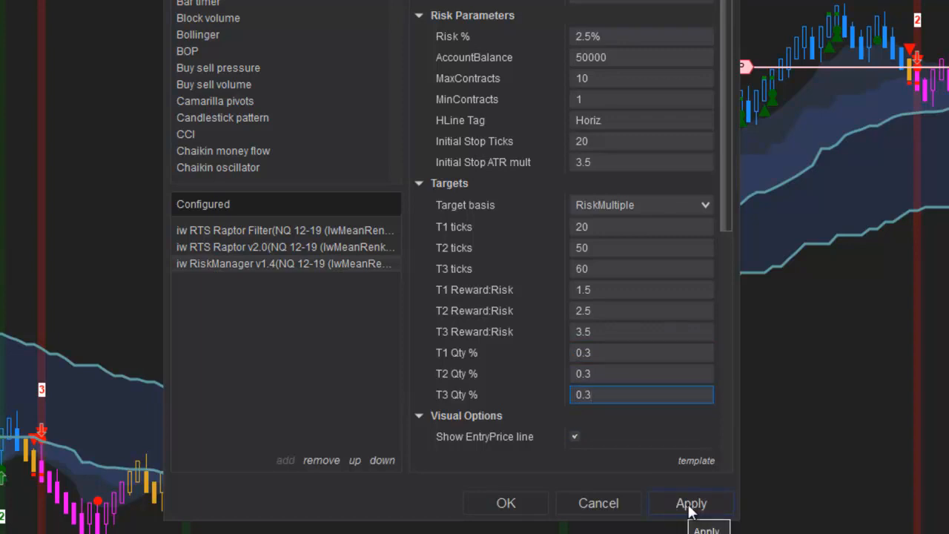
left_click(691, 503)
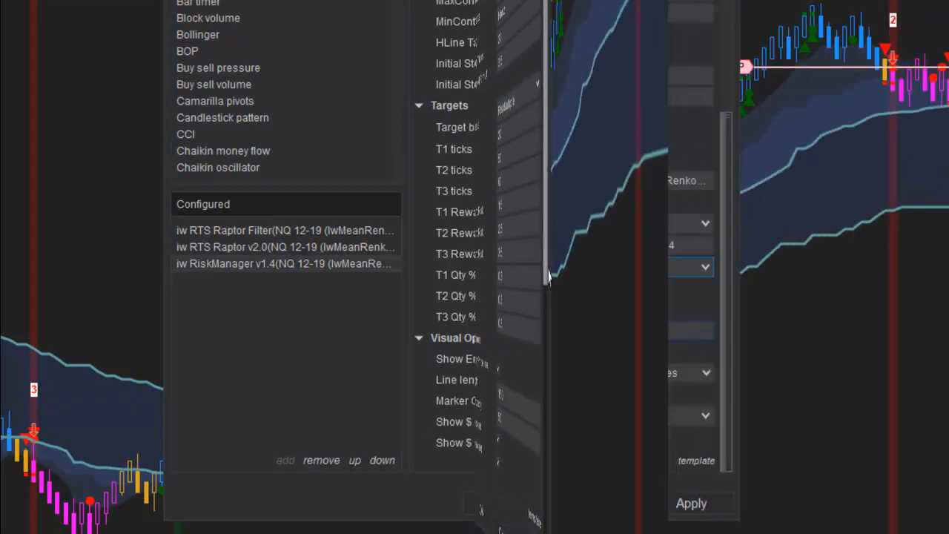
Step the chart risk down to 2% ($1000) and switch the stop to a 20-tick stop.
scroll("down", 3)
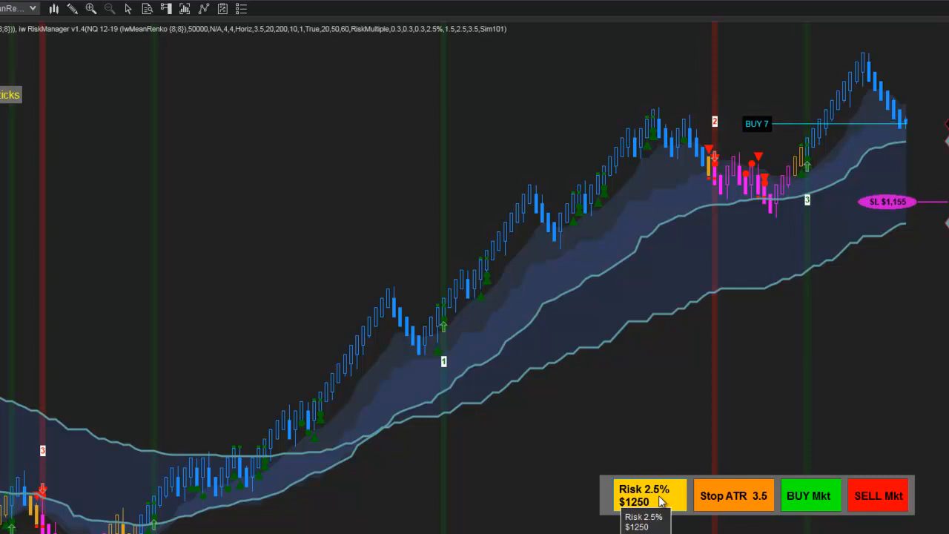
left_click(649, 496)
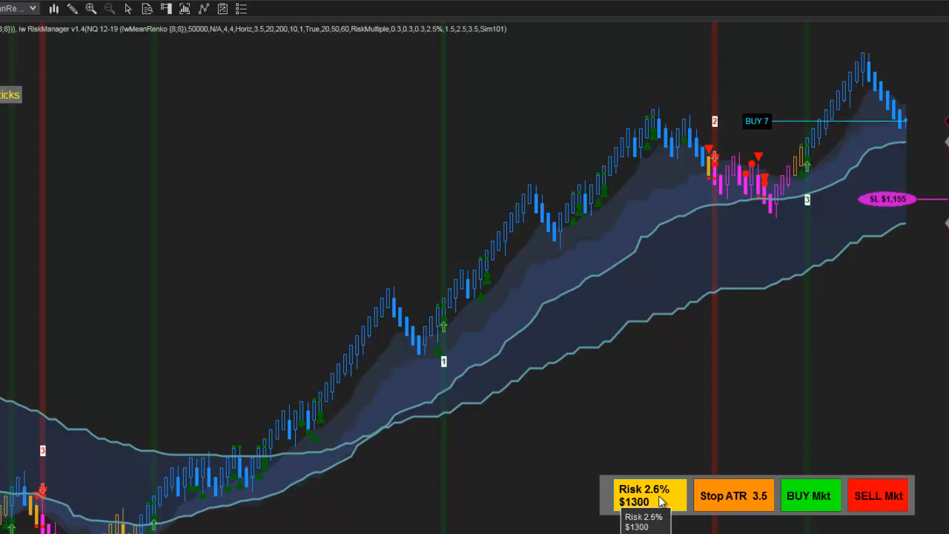
left_click(649, 495)
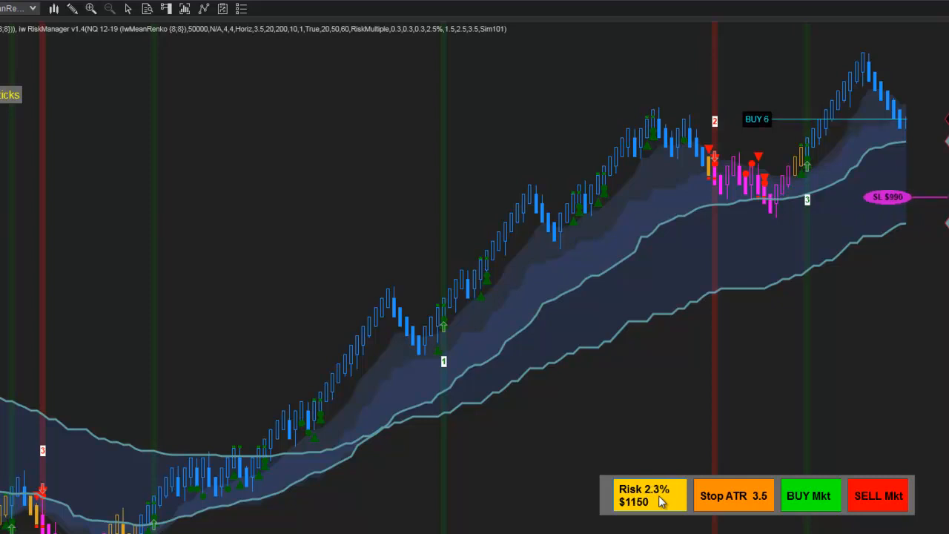
left_click(650, 495)
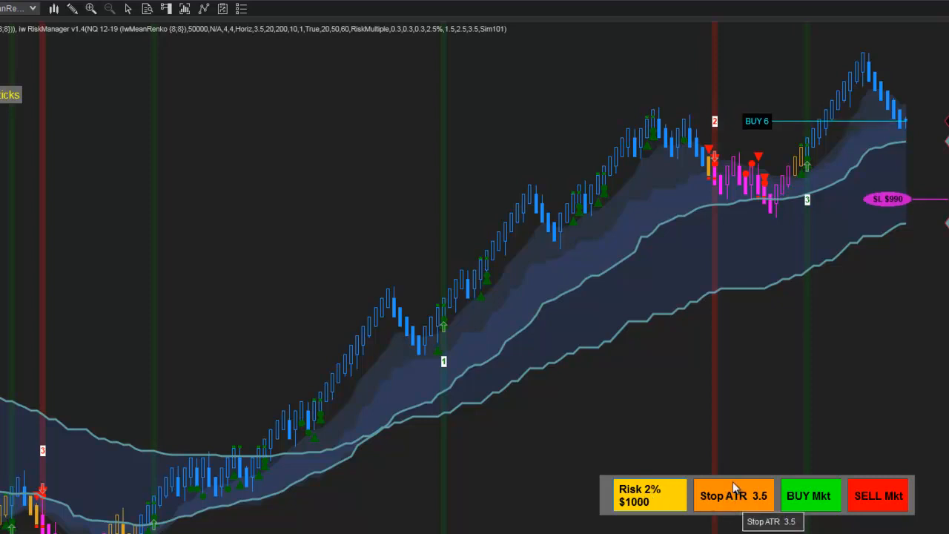
mouse_move(749, 510)
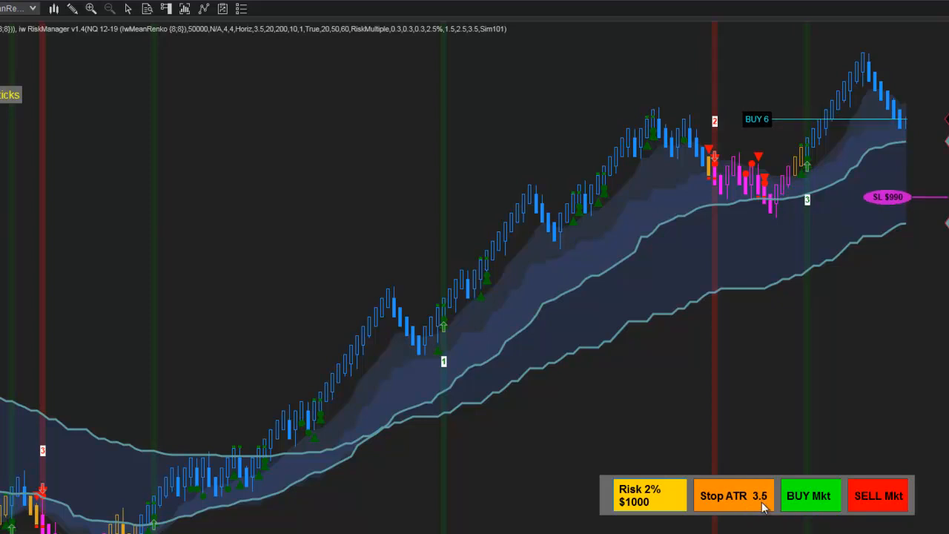
left_click(734, 495)
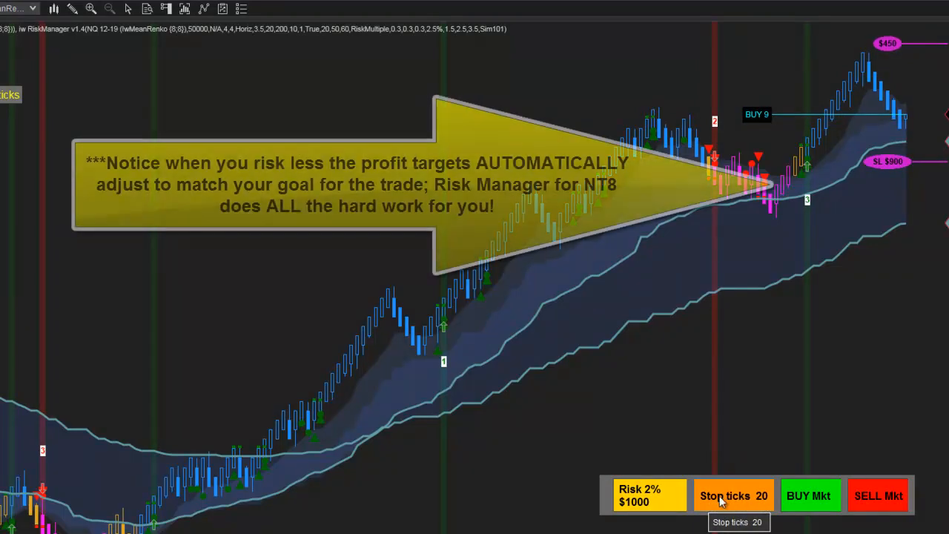
Widen the tick stop to 25 ticks, projecting seven contracts.
left_click(734, 495)
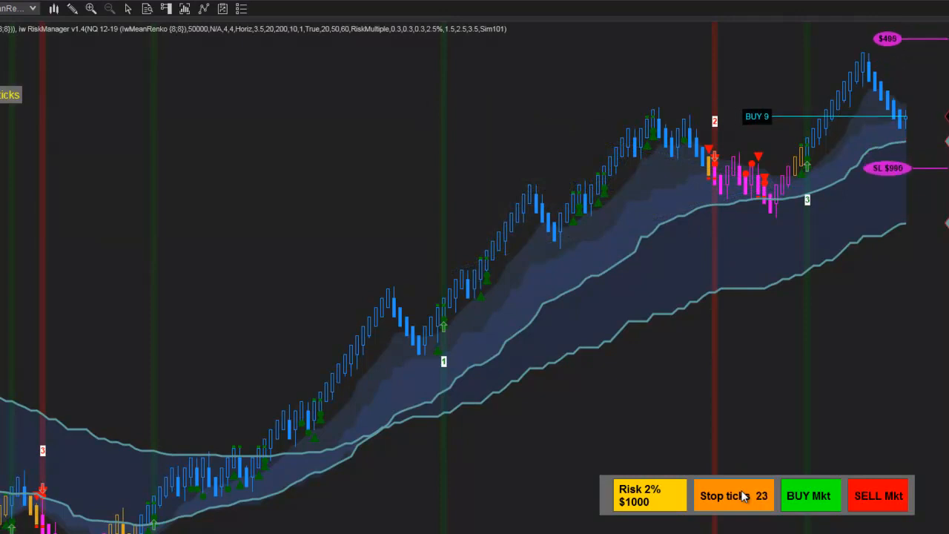
left_click(733, 496)
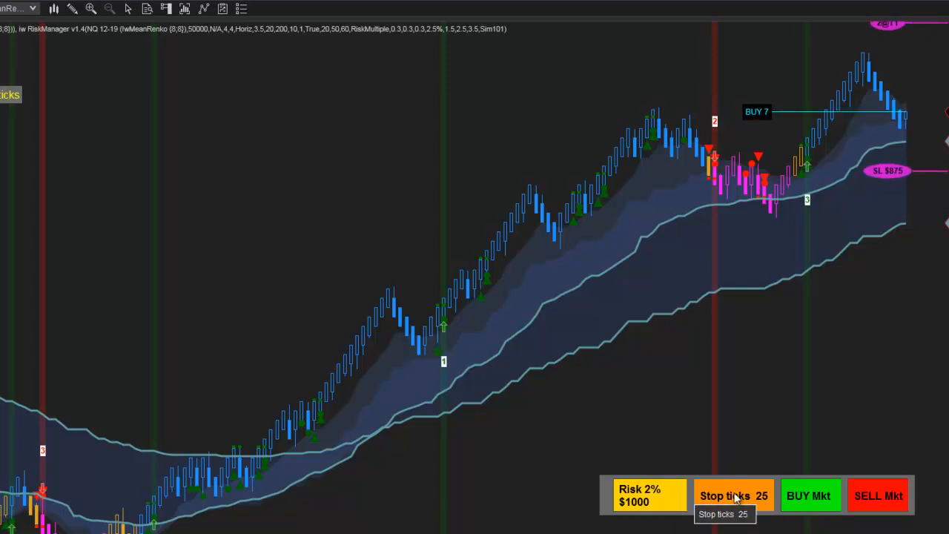
left_click(650, 495)
type("3")
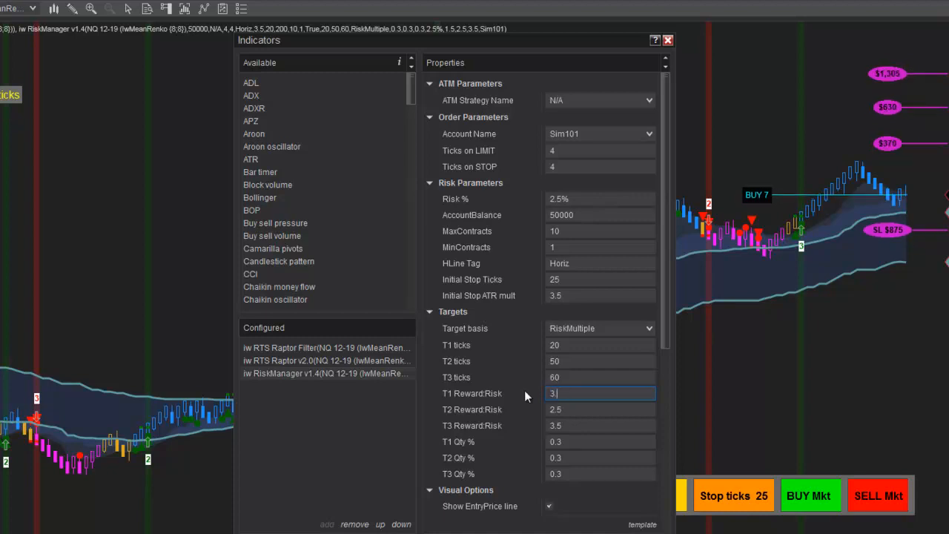
Set T2 Reward:Risk to 4 and T3 Reward:Risk to 5.
left_click(600, 408)
type("4")
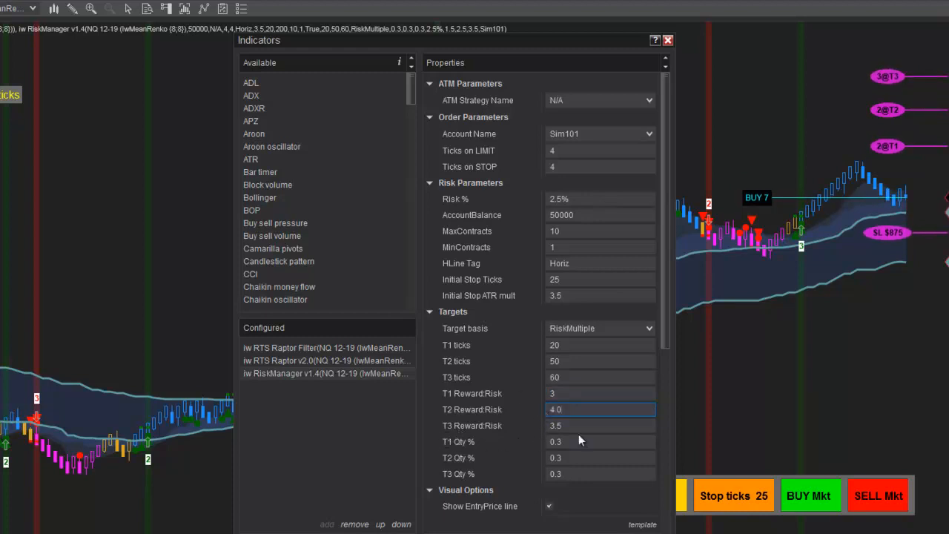
left_click(601, 425)
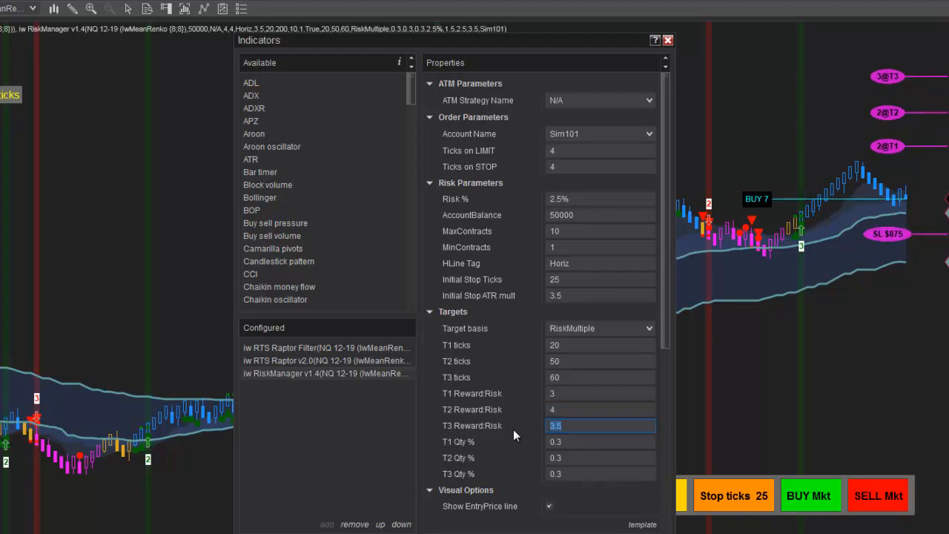
type("5")
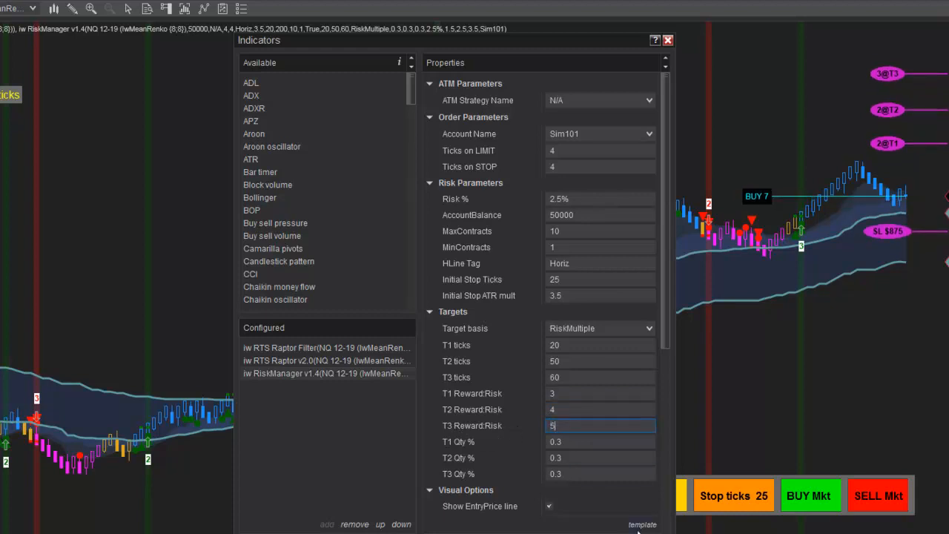